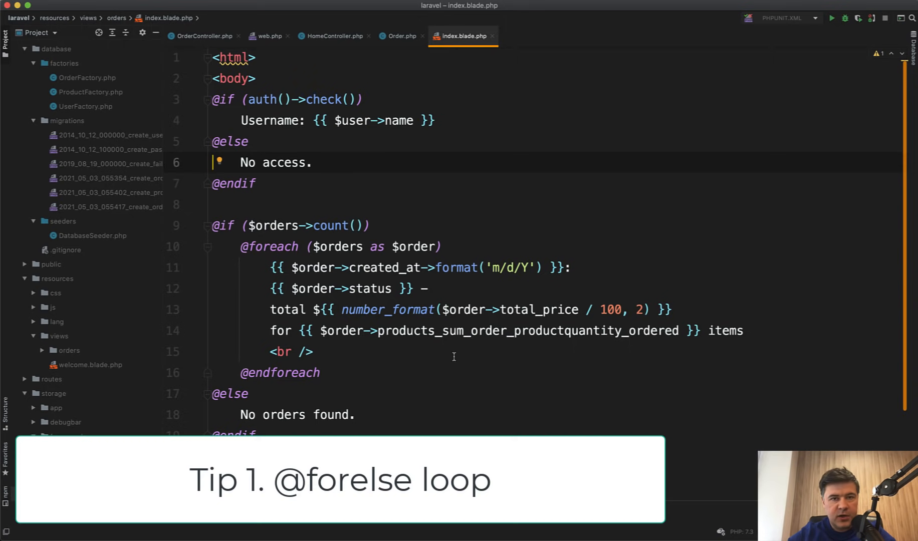
pyautogui.scroll(-3)
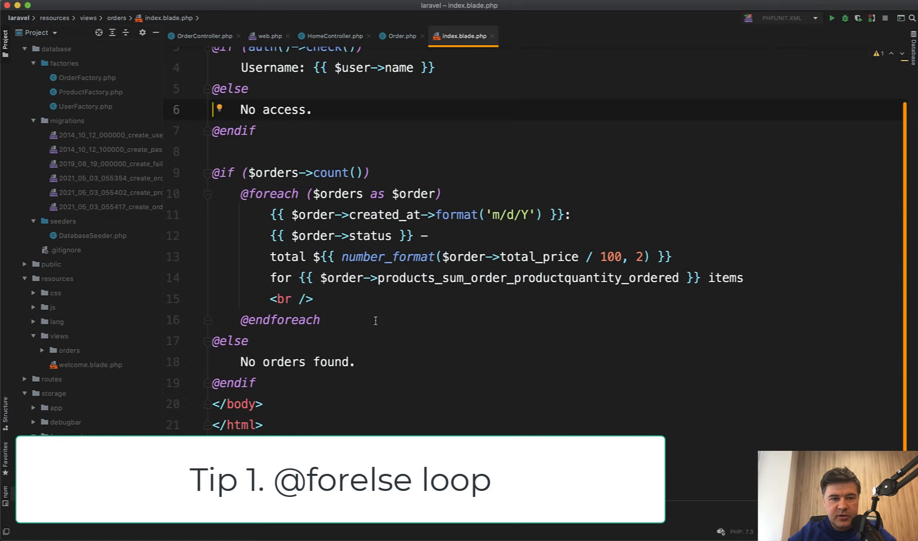
pyautogui.click(347, 172)
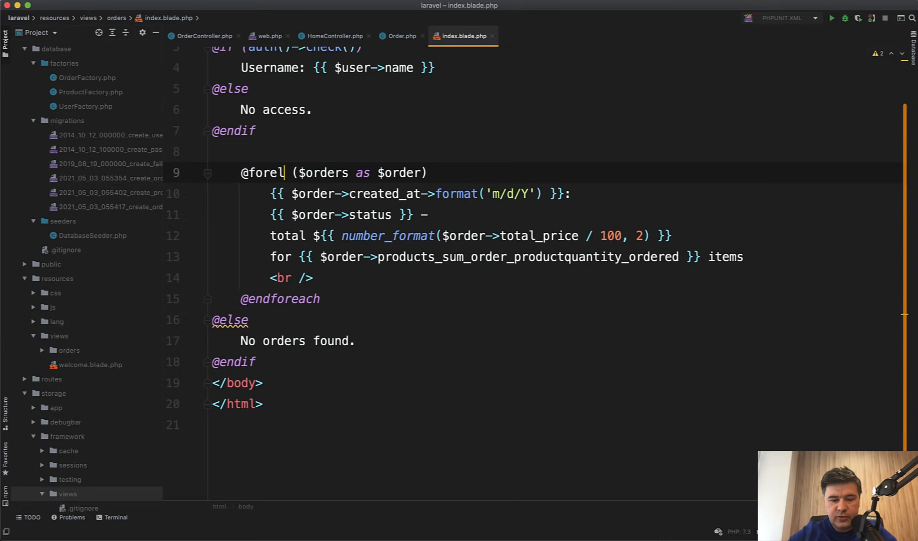
pyautogui.write('se')
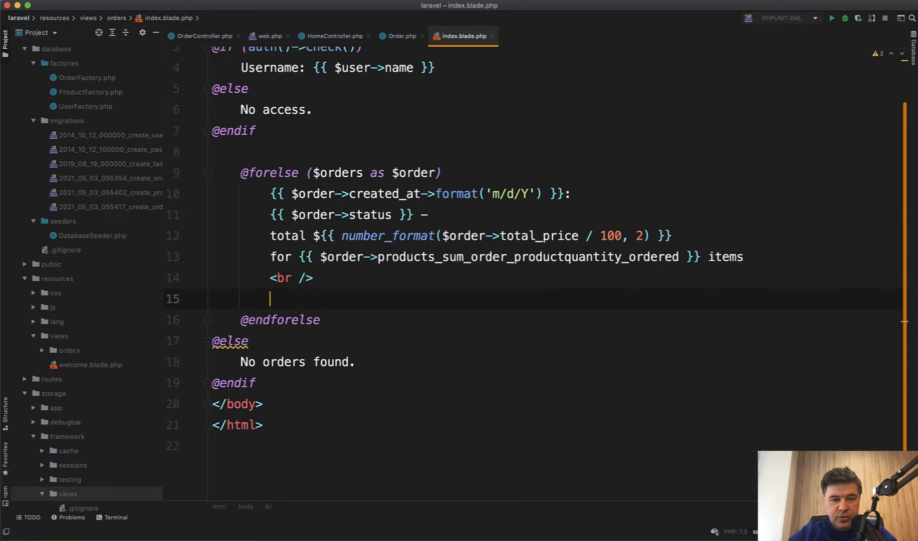
pyautogui.write('@empty')
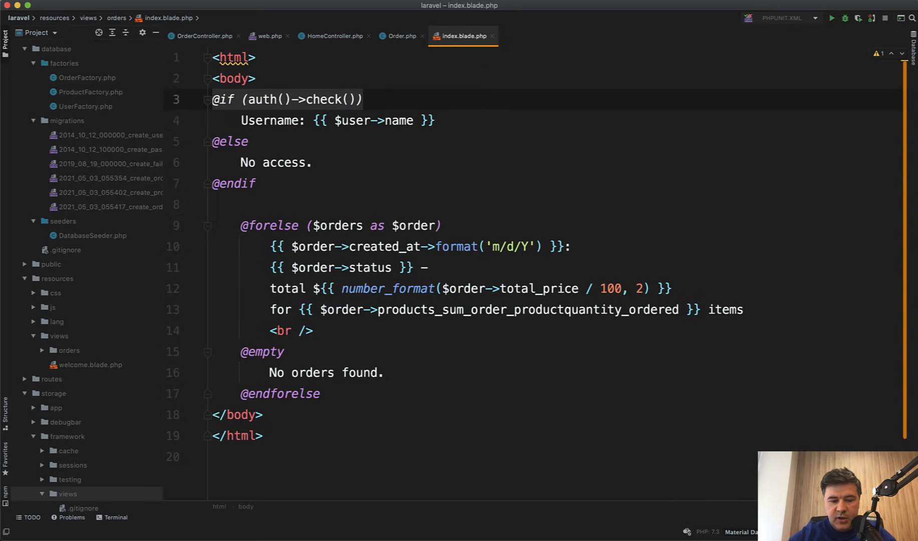
pyautogui.write('@auth')
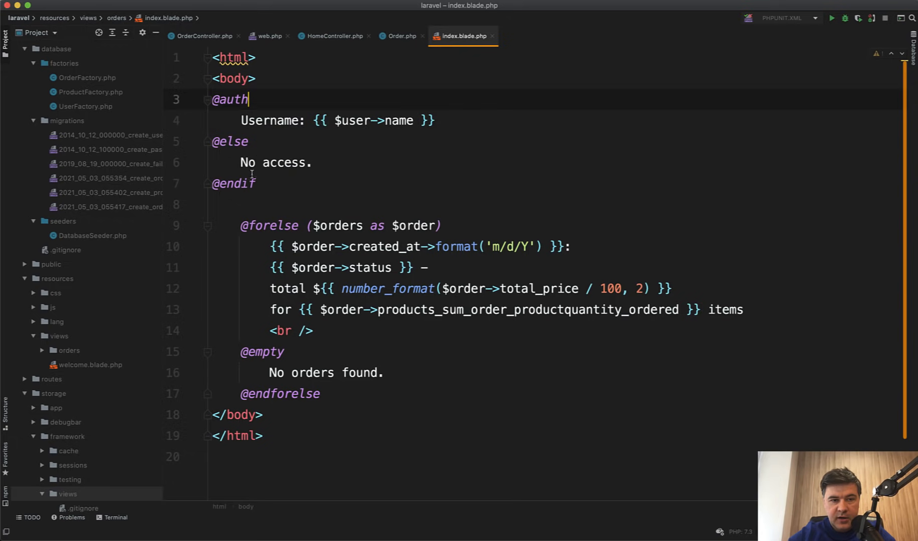
pyautogui.write('auth')
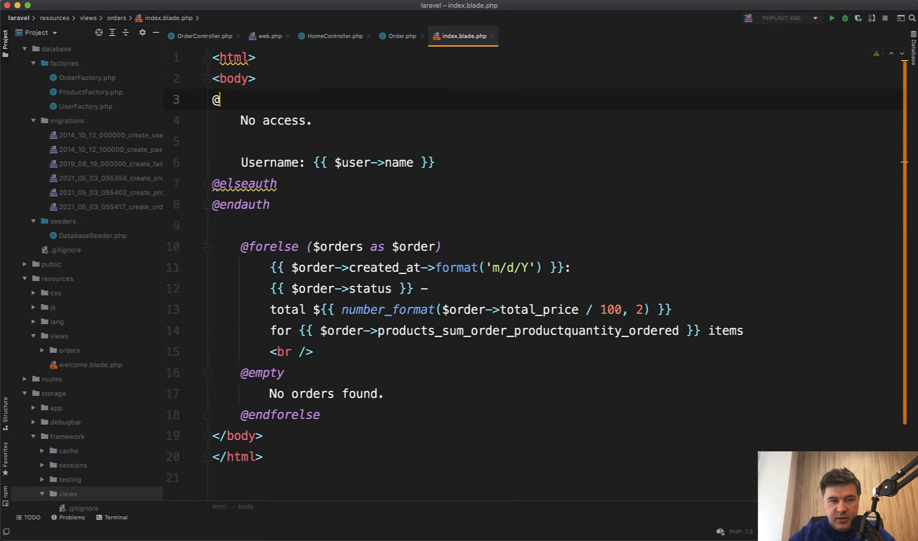
pyautogui.write('guest')
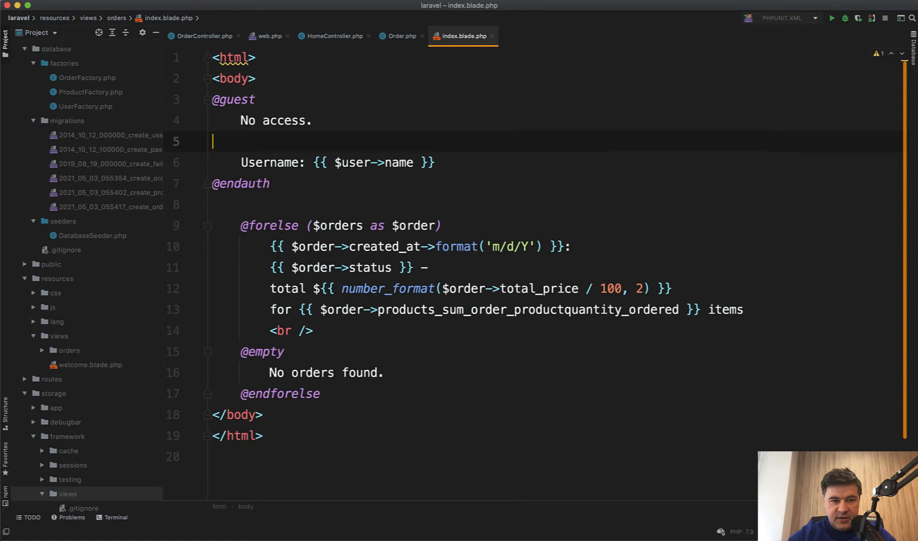
pyautogui.write('@elseg')
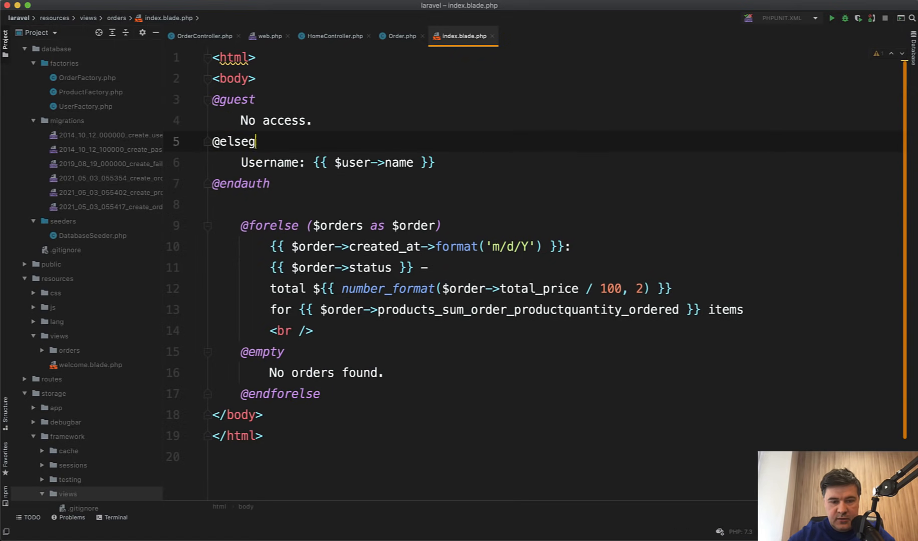
pyautogui.write('uest')
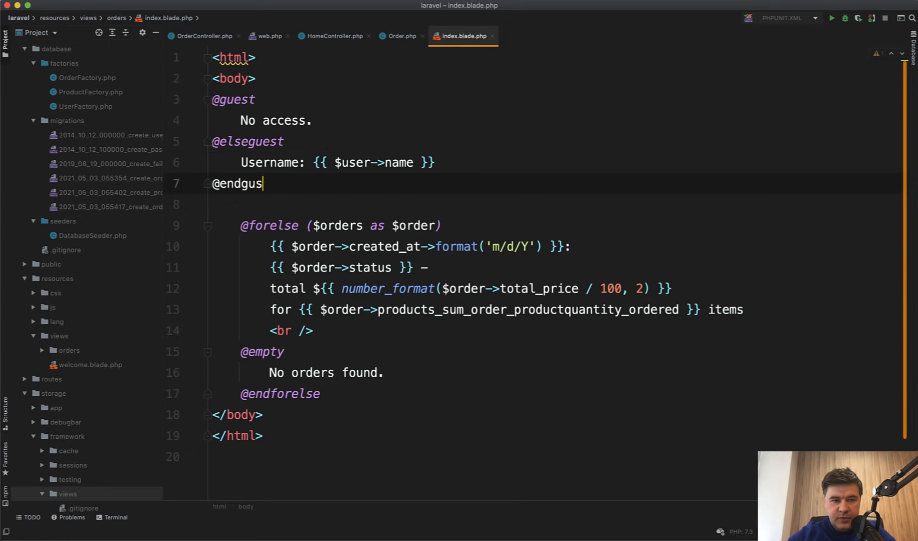
pyautogui.write('est')
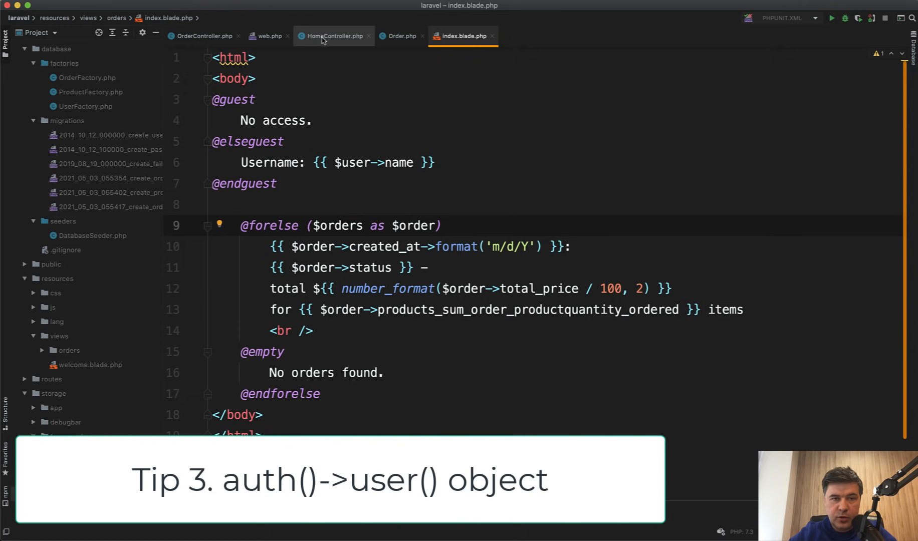
# After checking OrderController, print auth()->user()->email instead of $user->name
pyautogui.click(332, 36)
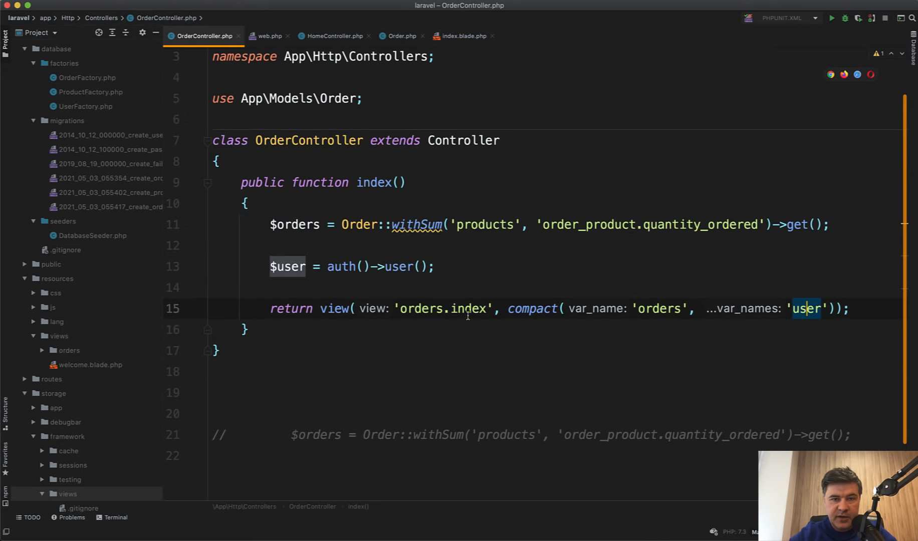
pyautogui.click(462, 37)
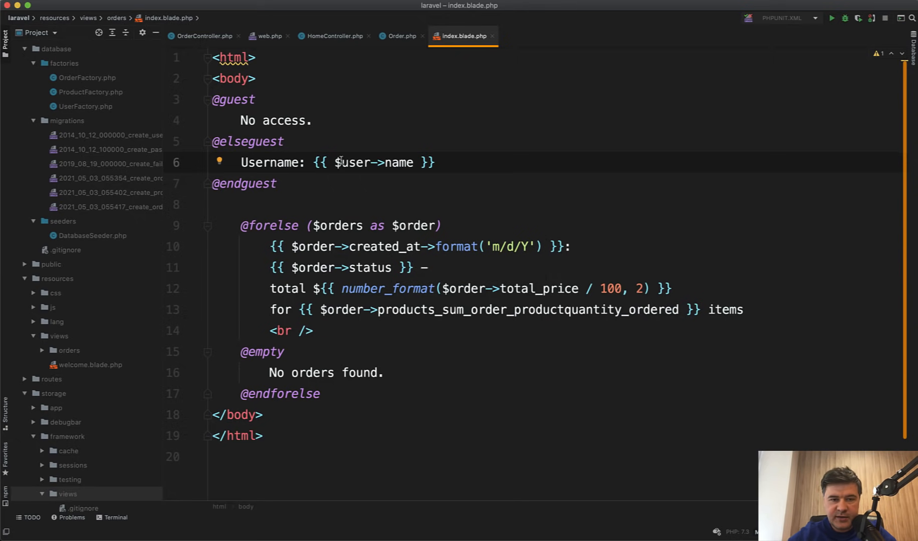
pyautogui.write('a')
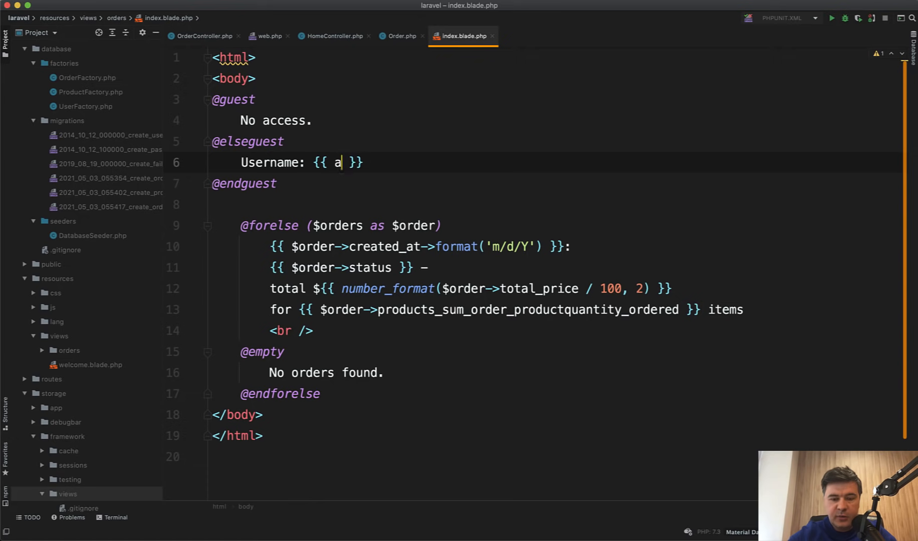
pyautogui.write('uth()->user')
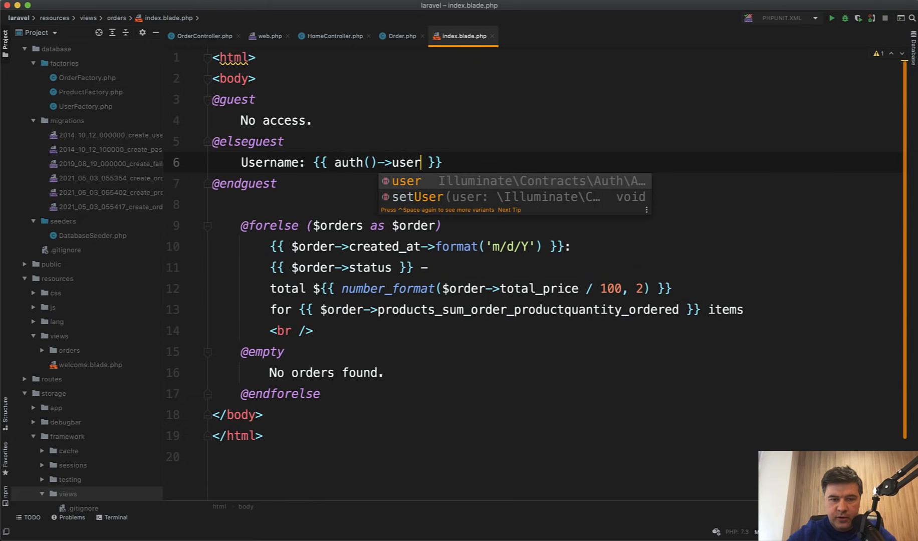
pyautogui.write('()->name')
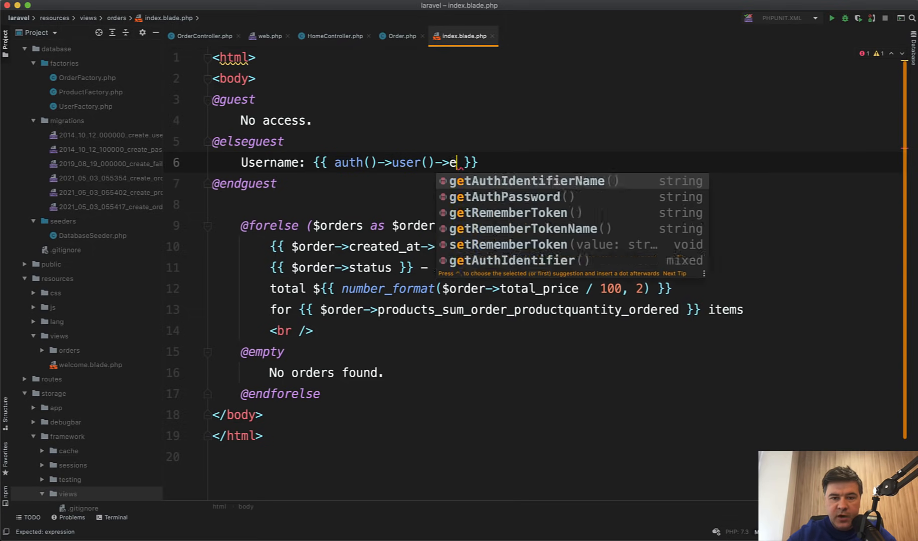
pyautogui.write('mail')
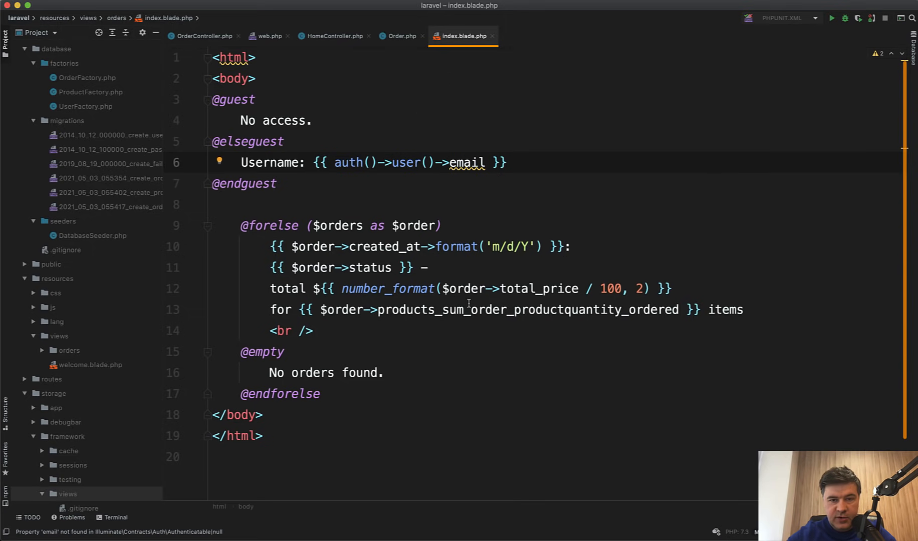
pyautogui.moveTo(382, 145)
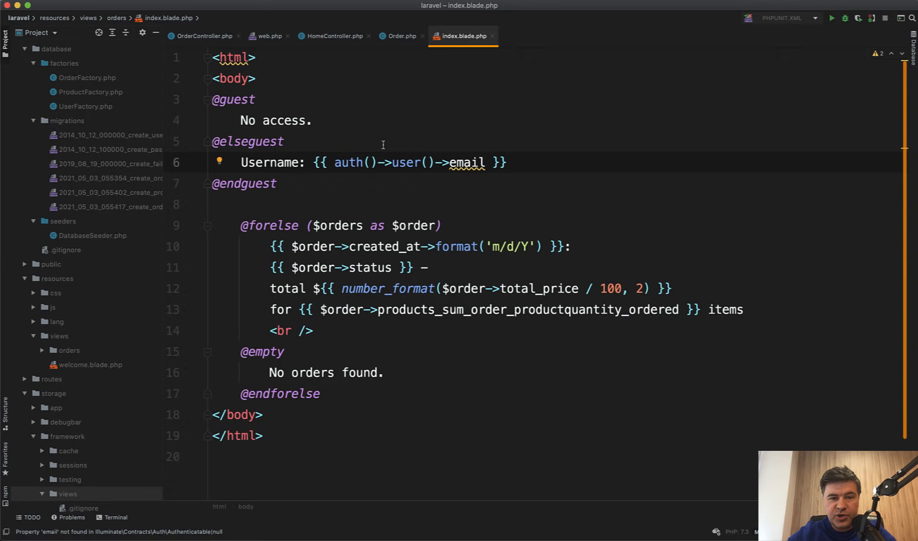
# Shorten the username line to {{ auth()->id() }}
pyautogui.moveTo(393, 163); pyautogui.dragTo(485, 163)
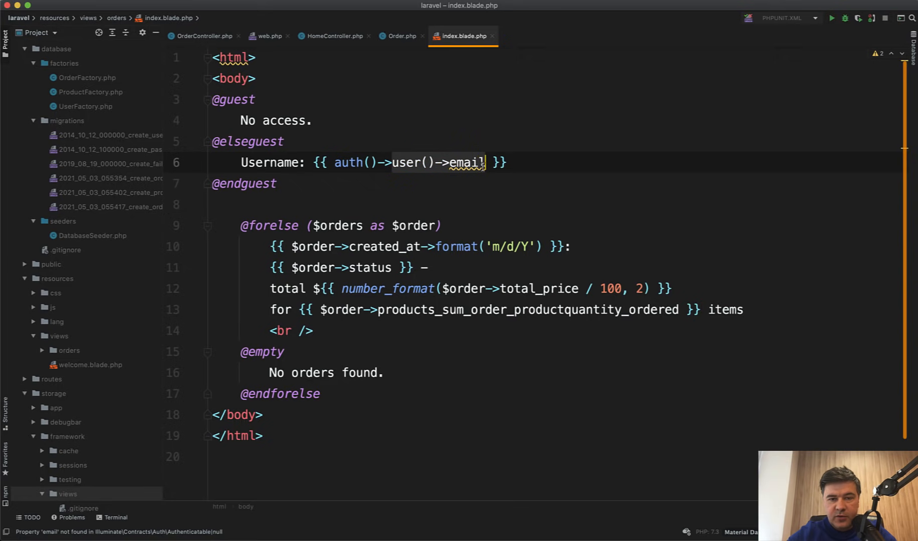
pyautogui.write('id()')
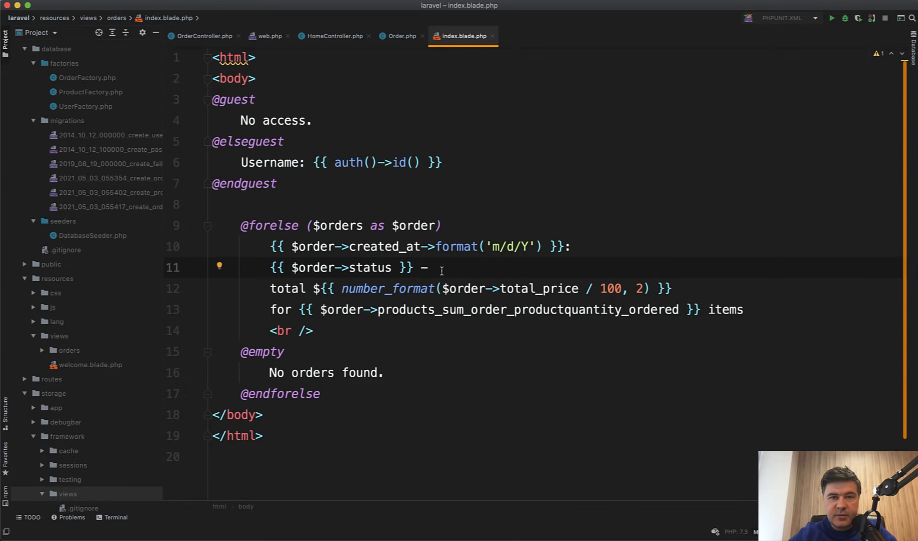
pyautogui.moveTo(388, 247)
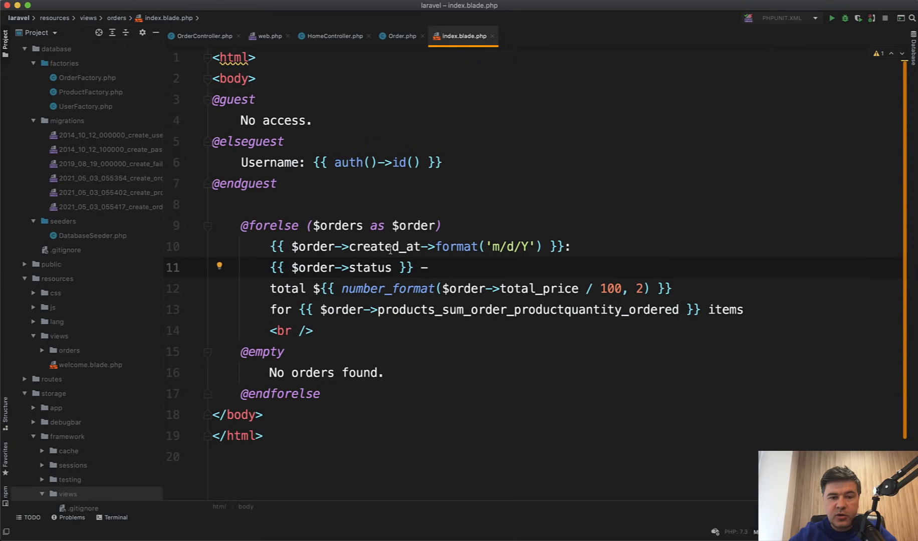
# Print the order date with $order->created_at->toDateString() instead of format('m/d/Y')
pyautogui.doubleClick(385, 247)
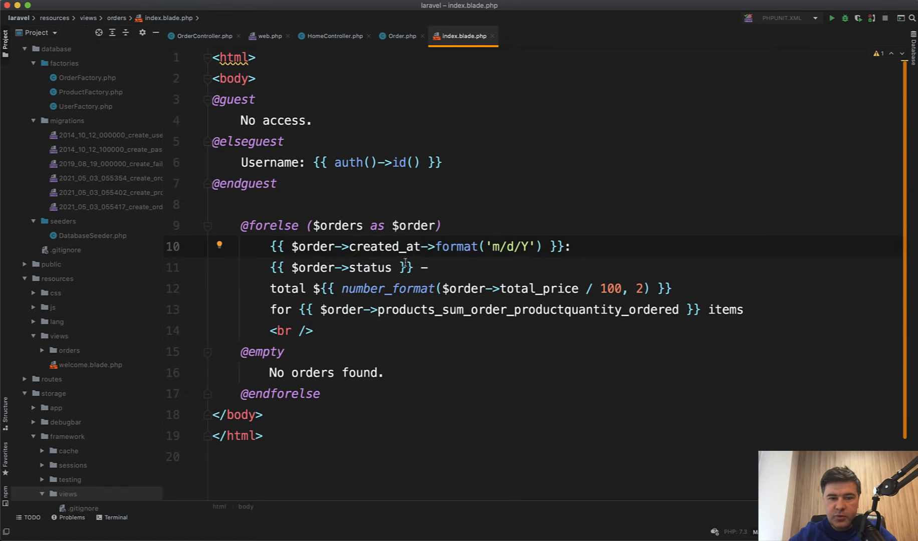
pyautogui.moveTo(441, 270)
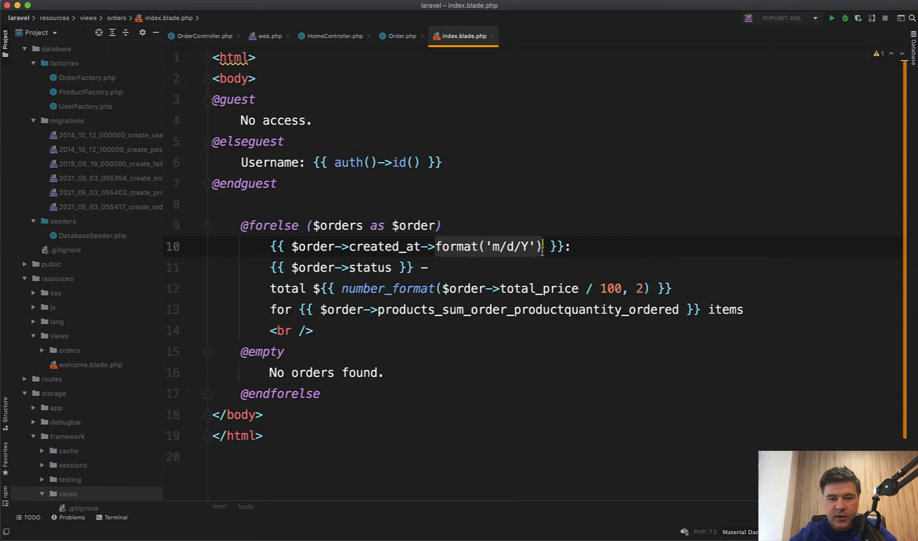
pyautogui.write('toDate')
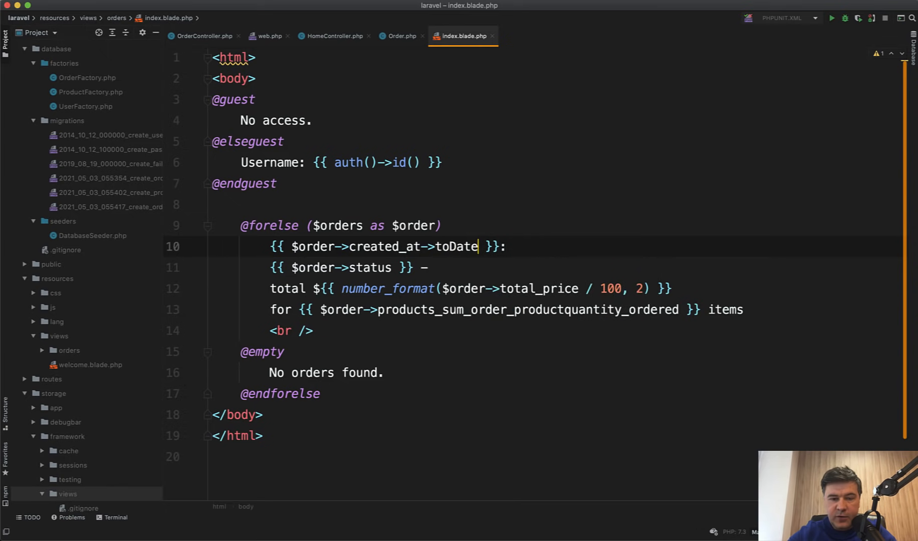
pyautogui.write('String()')
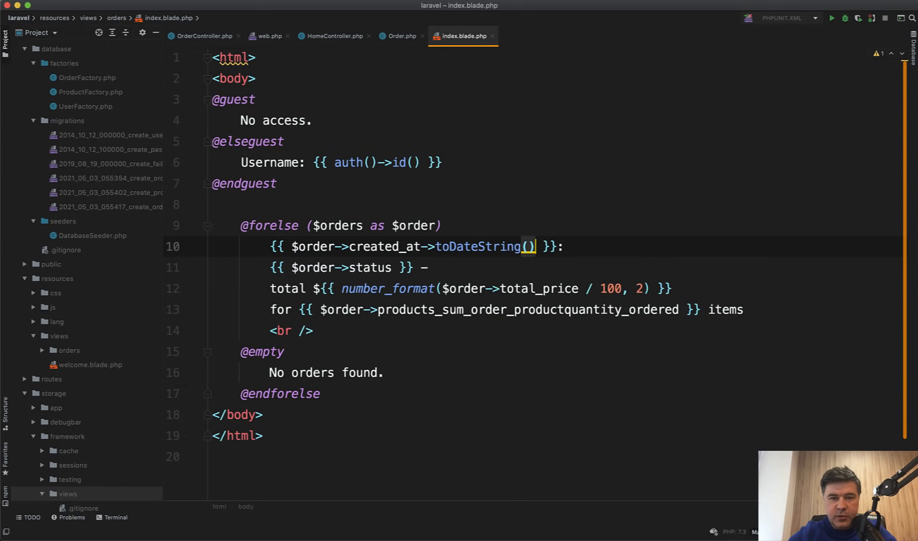
pyautogui.moveTo(400, 36)
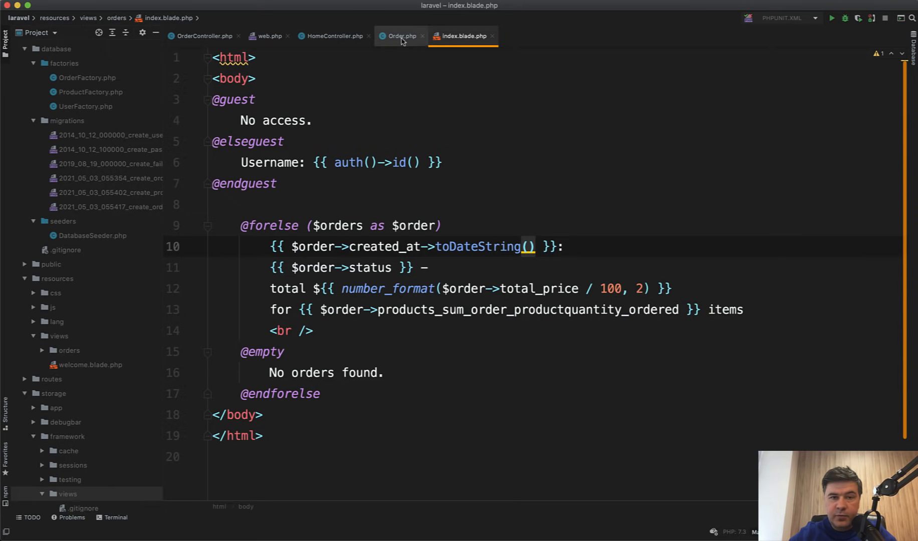
# Add protected $dates = ['']; to the Order model and return to index.blade.php
pyautogui.click(401, 36)
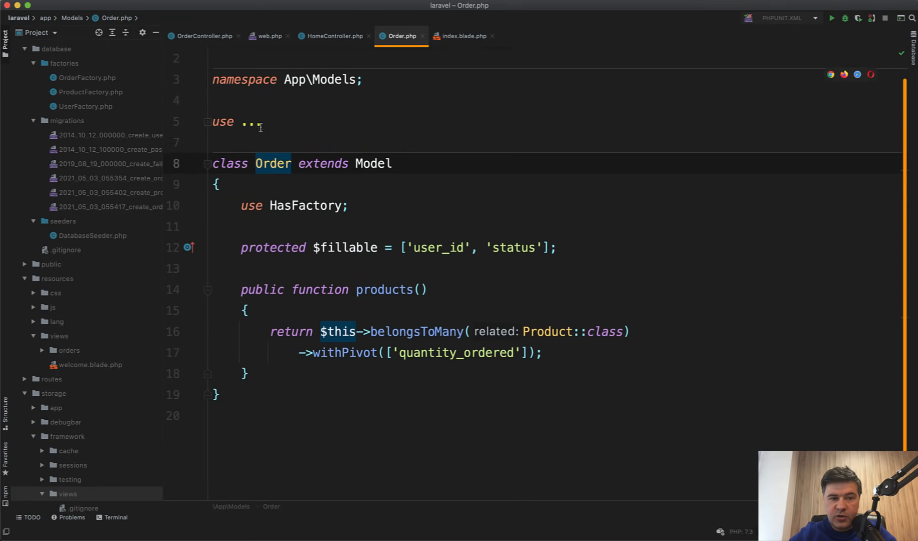
pyautogui.write('$dates = [')
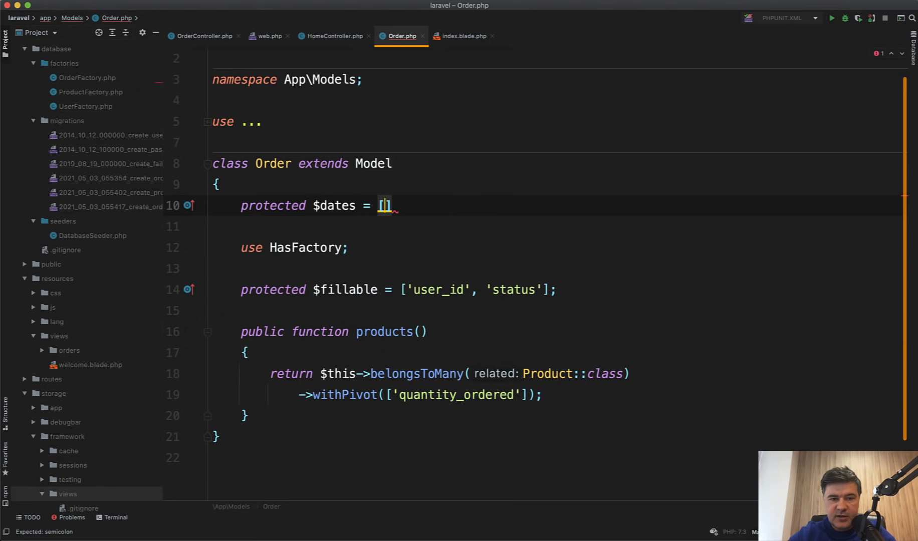
pyautogui.write("'';")
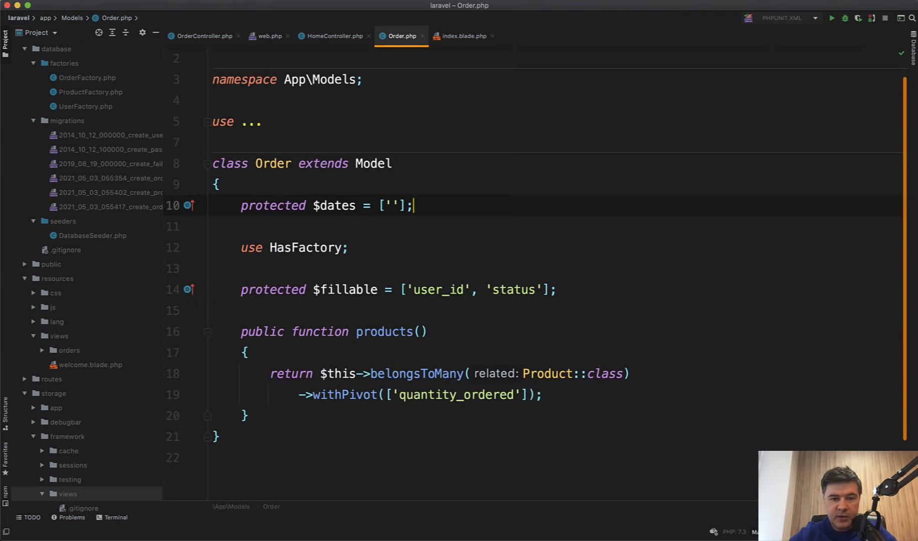
pyautogui.click(463, 36)
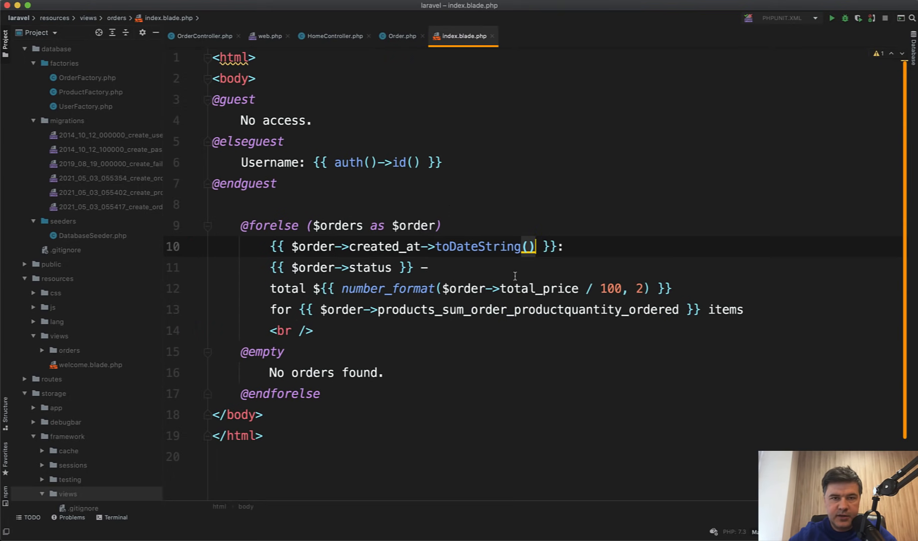
# In web.php, turn the about route into Route::view rendering 'pages.about' without HomeController
pyautogui.click(269, 36)
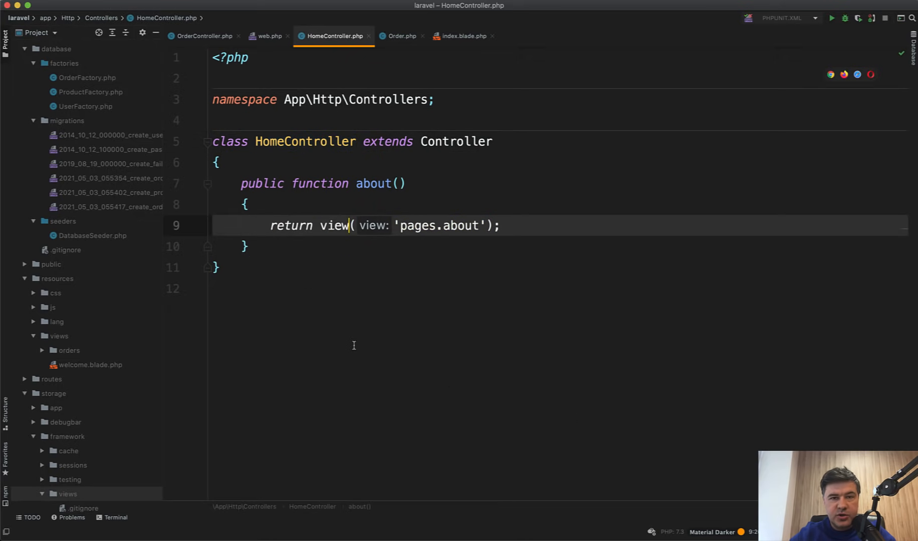
pyautogui.click(268, 36)
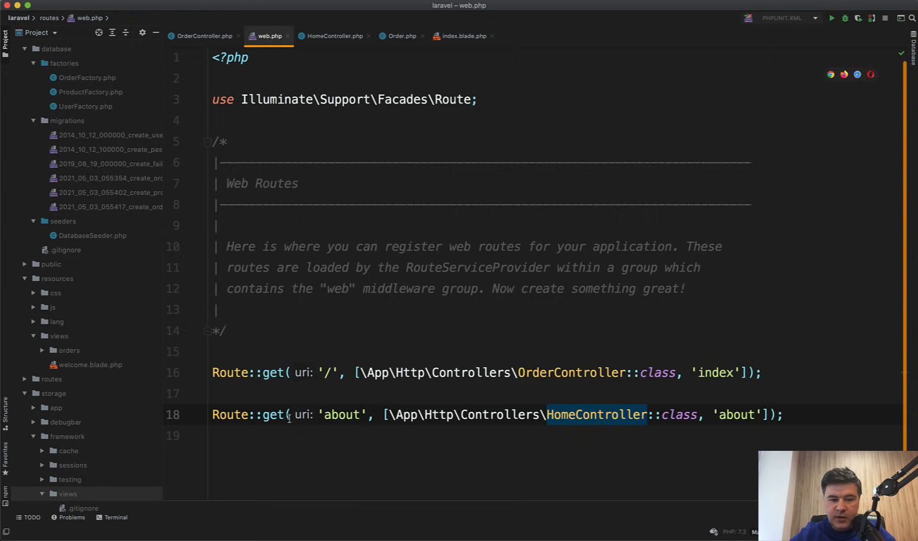
pyautogui.write('view')
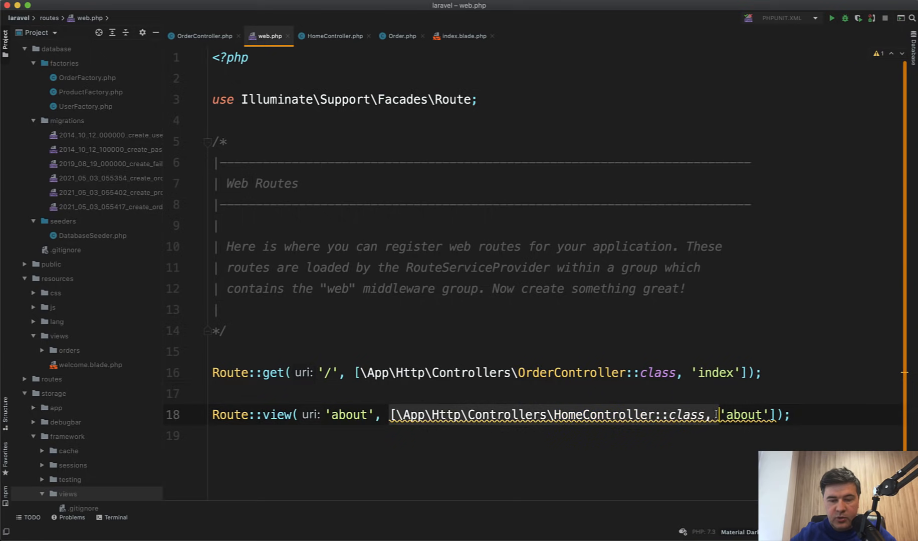
pyautogui.press('Backspace')
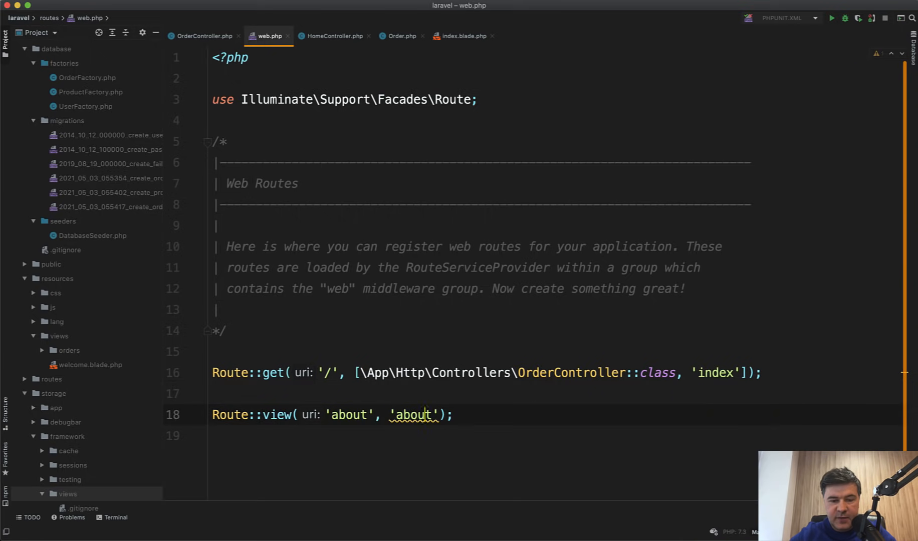
pyautogui.write("view: 'pages.")
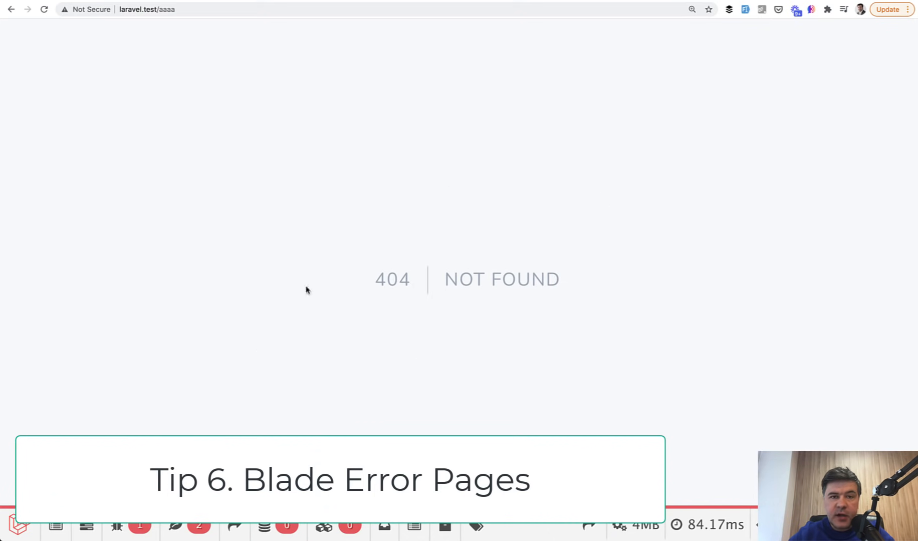
pyautogui.moveTo(355, 366)
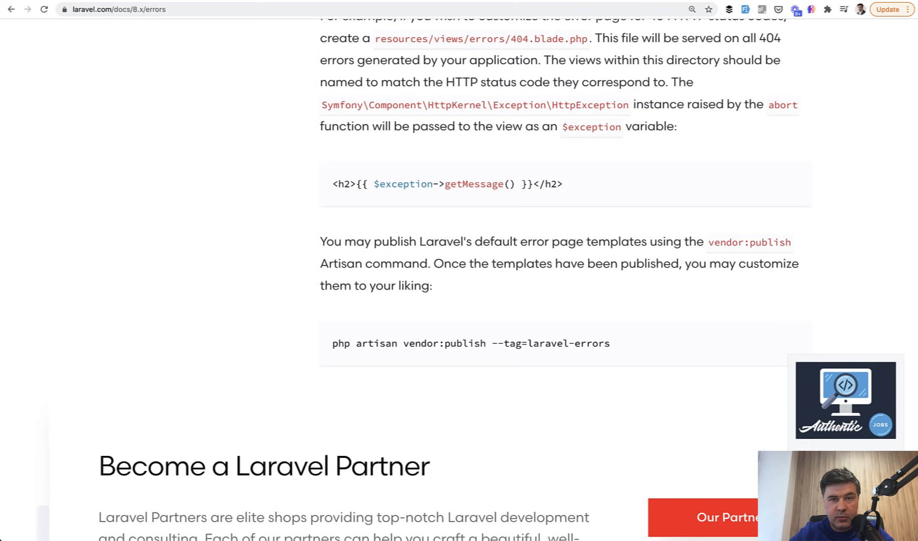
# Scroll the Laravel errors docs to the vendor:publish --tag=laravel-errors command
pyautogui.scroll(-3)
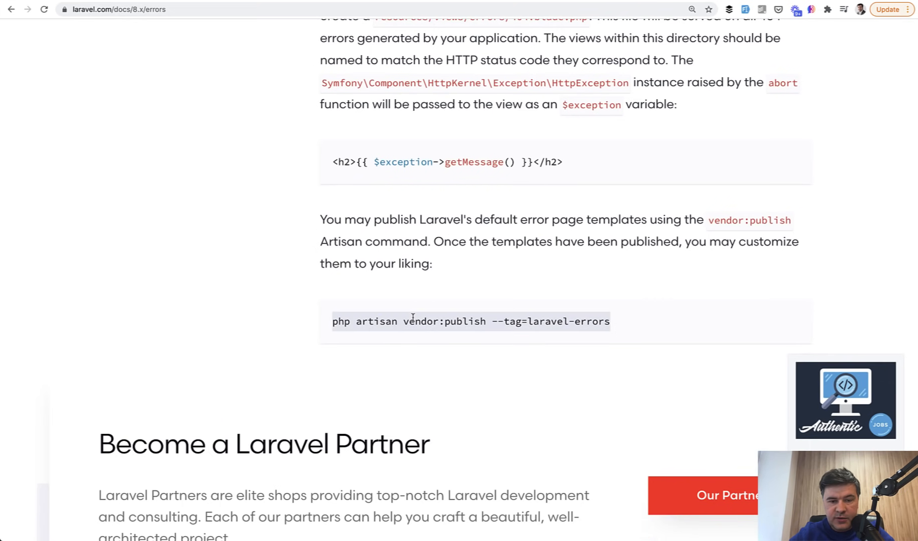
pyautogui.moveTo(533, 355)
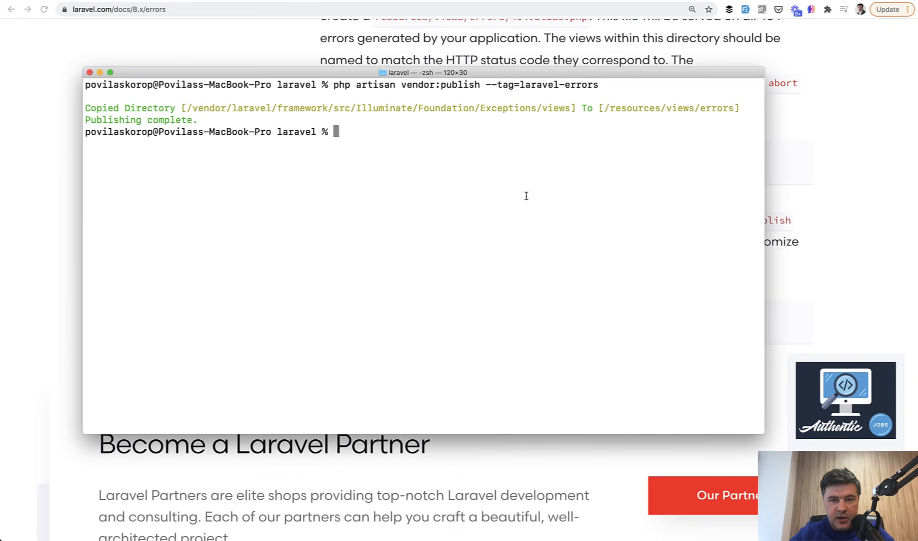
pyautogui.moveTo(308, 187)
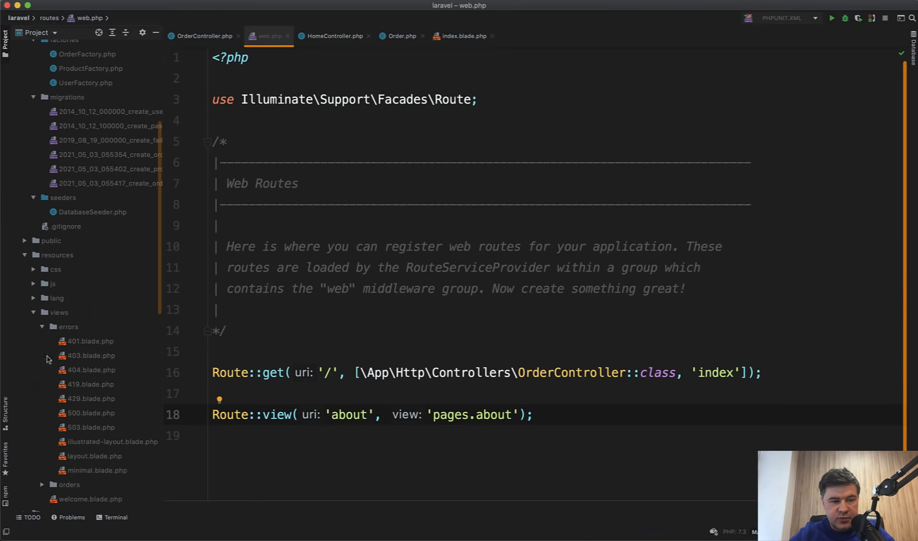
# Make 404.blade.php extend errors::illustrated-layout with the message 'Page Not Found', then check in Chrome
pyautogui.doubleClick(91, 369)
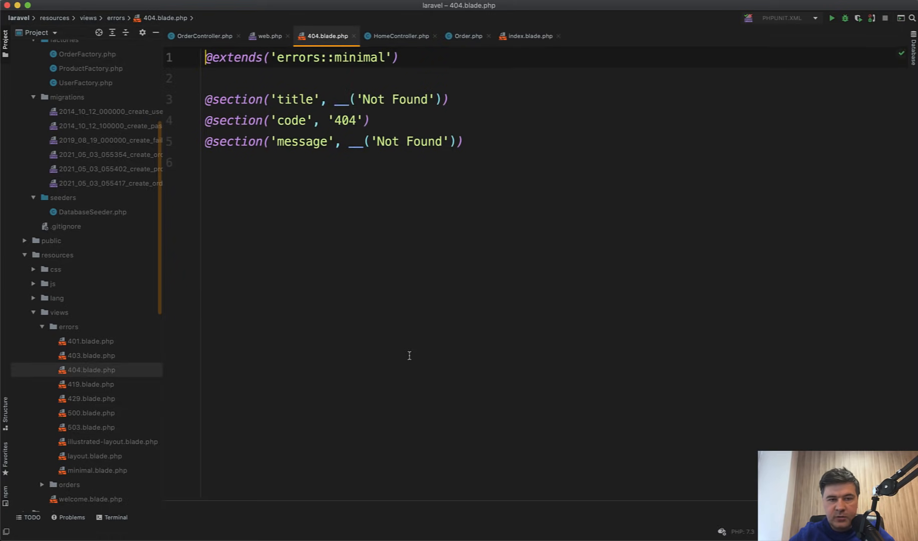
pyautogui.write('Page')
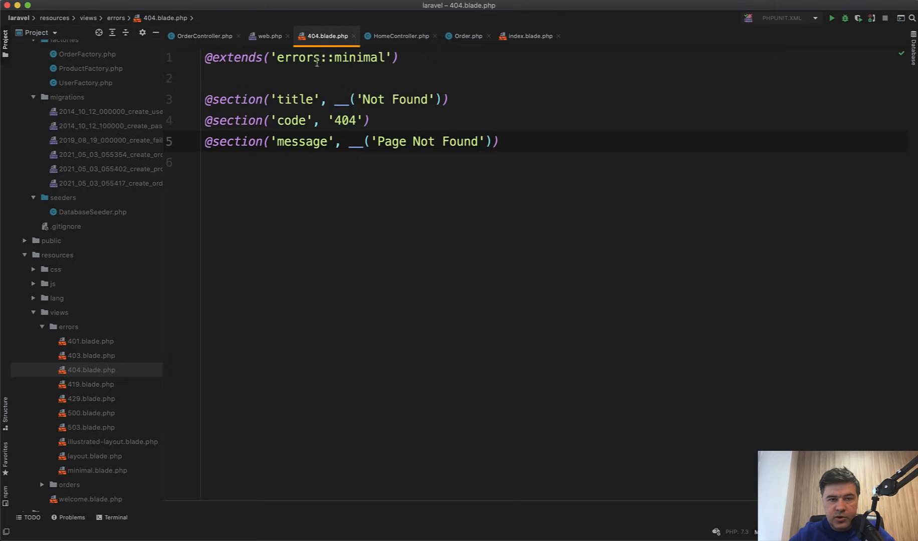
pyautogui.moveTo(357, 76)
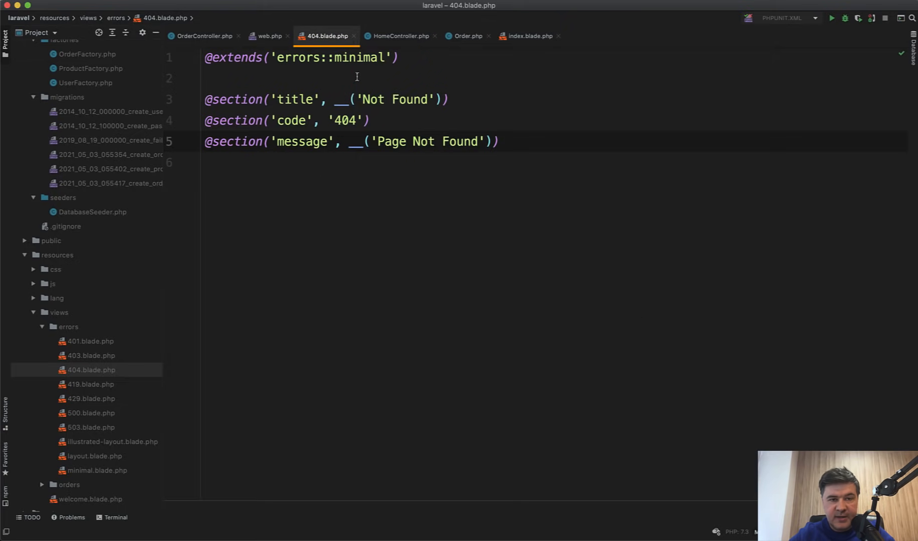
pyautogui.scroll(-3)
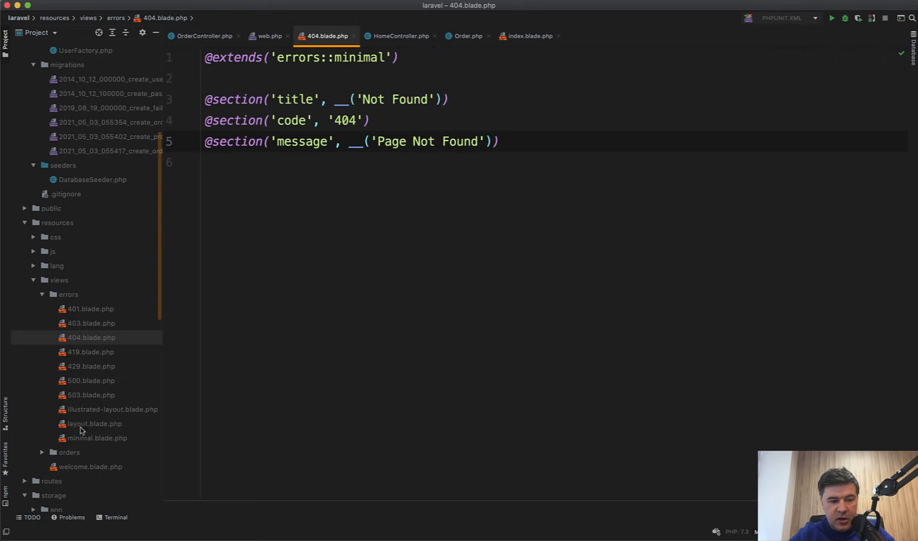
pyautogui.moveTo(93, 413)
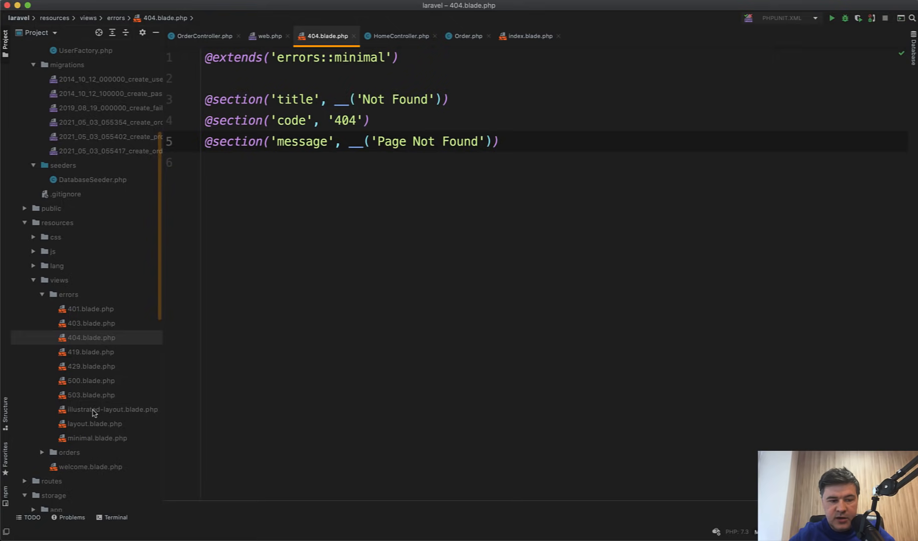
pyautogui.write('illustrated-layout')
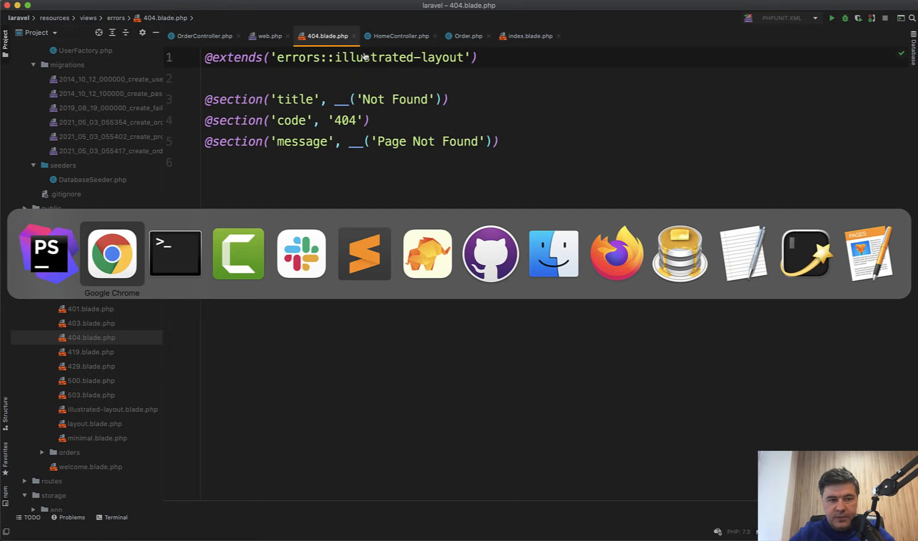
pyautogui.click(112, 252)
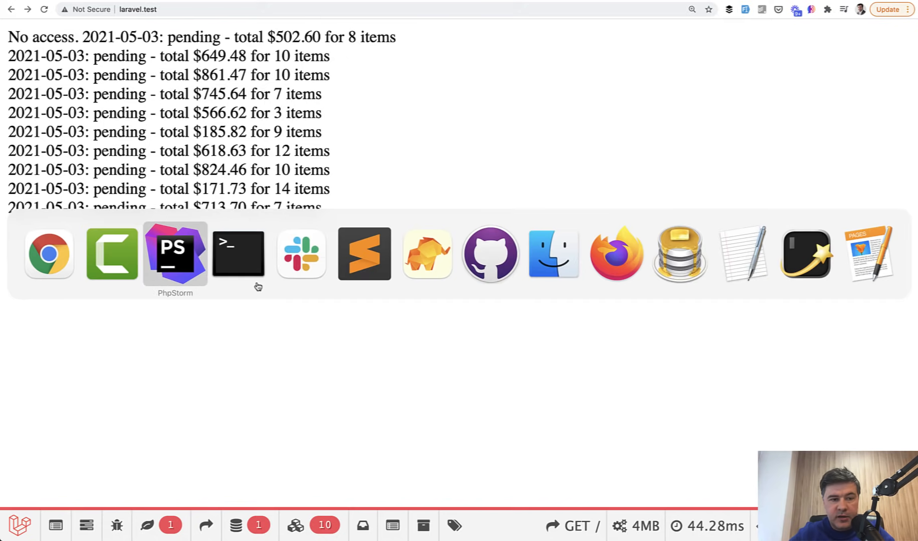
# Inspect the compiled cached orders view in storage/framework/views, then return to index.blade.php
pyautogui.click(174, 253)
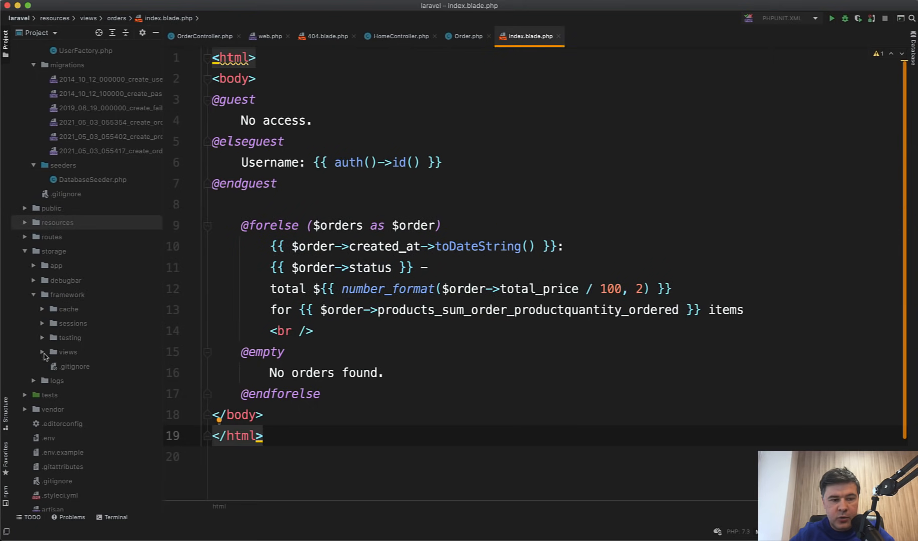
pyautogui.click(115, 336)
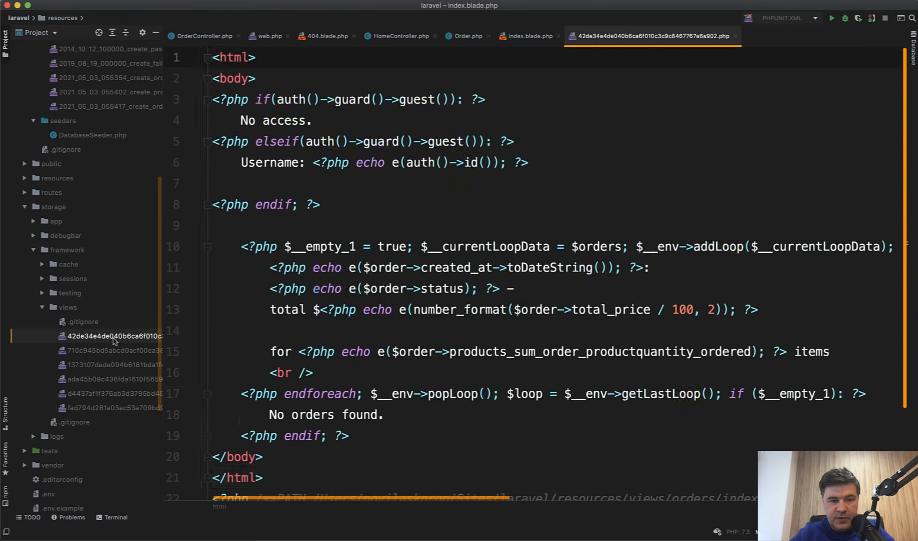
pyautogui.scroll(-3)
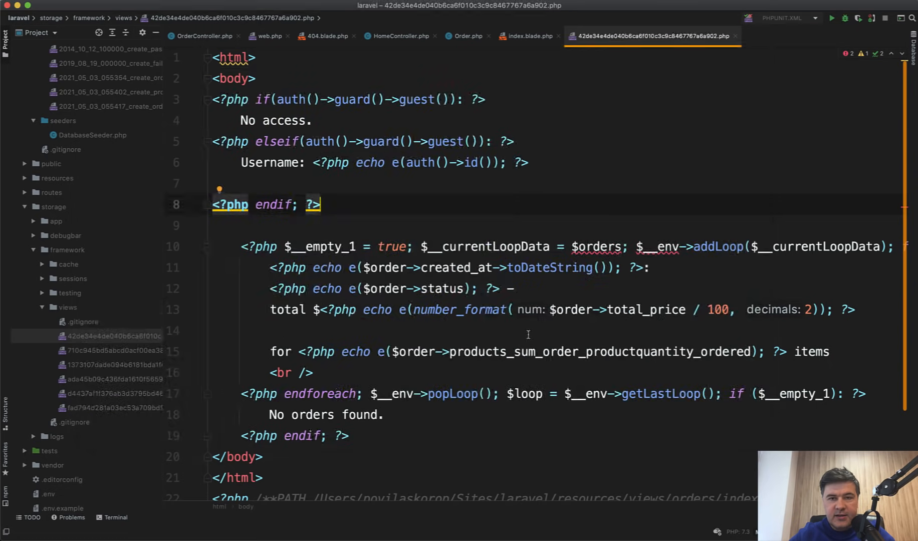
pyautogui.click(526, 37)
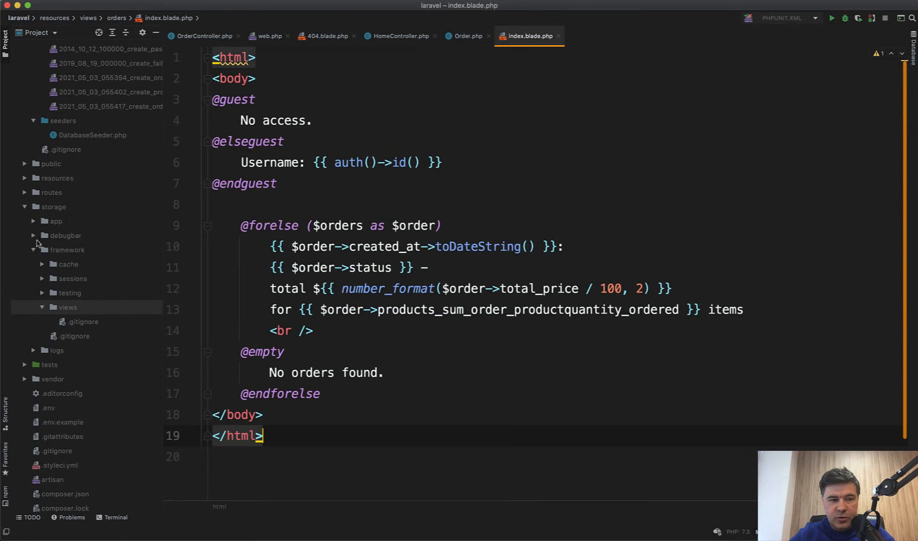
pyautogui.moveTo(412, 332)
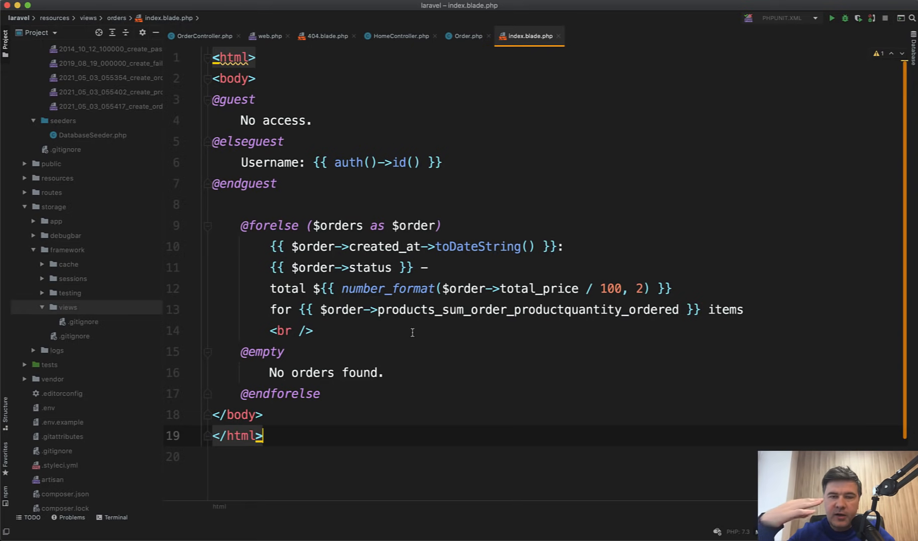
# Add a logo <img> below <body> whose src is {{ asset('logo.png') }}
pyautogui.write('<img src="logo.png" />')
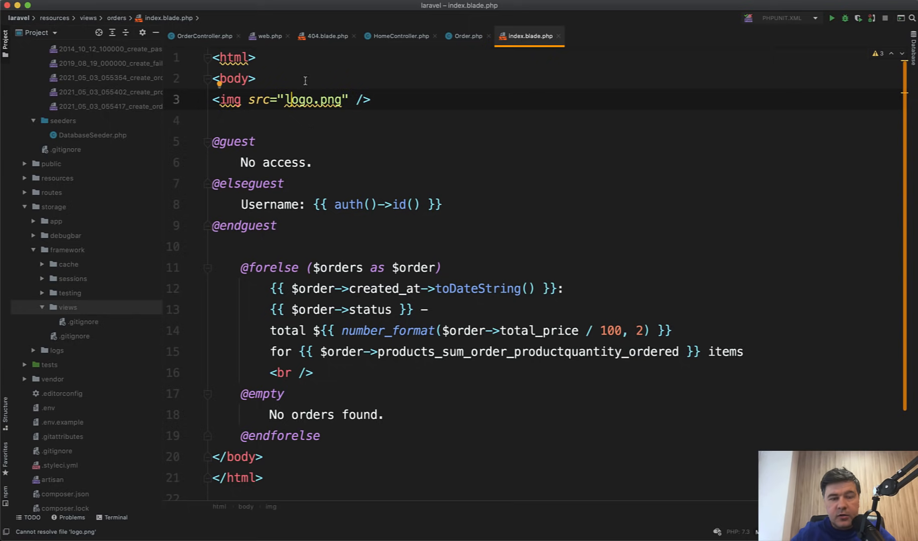
pyautogui.moveTo(280, 134)
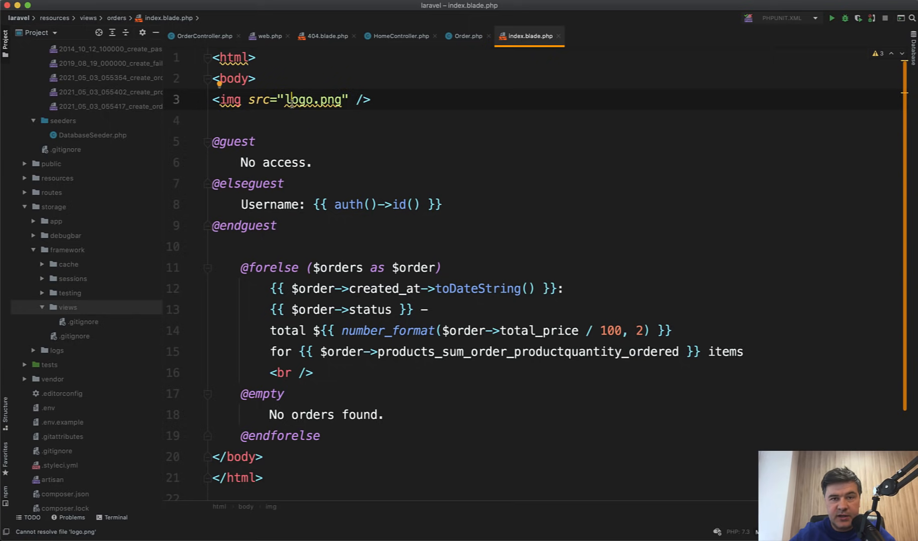
pyautogui.moveTo(315, 100)
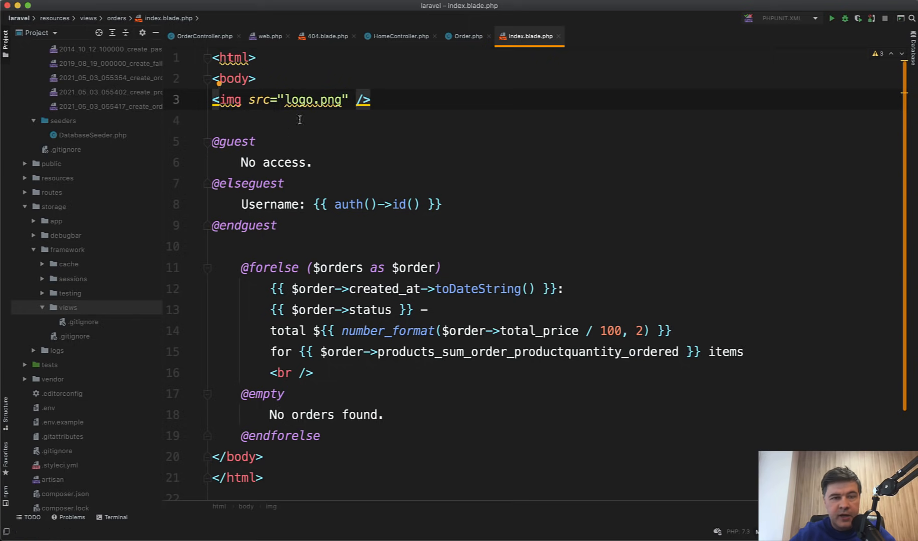
pyautogui.moveTo(313, 99)
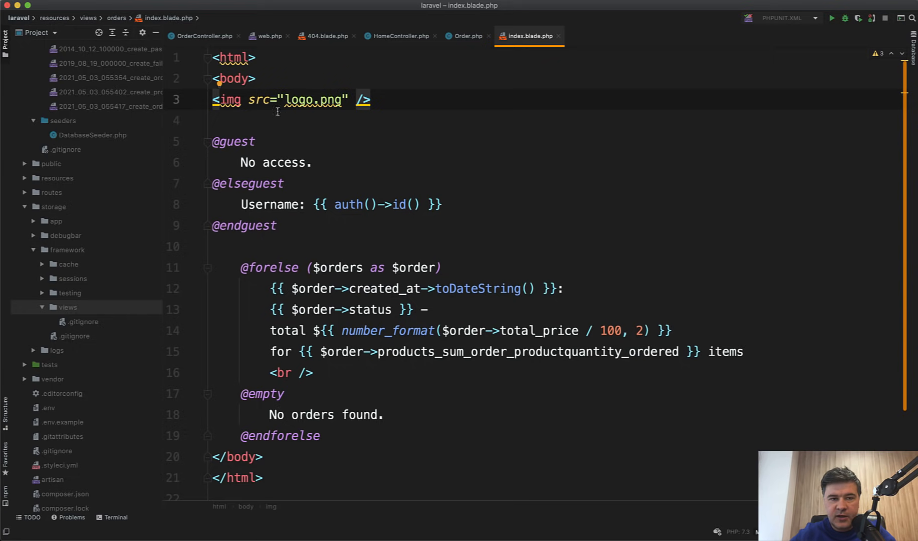
pyautogui.write('/')
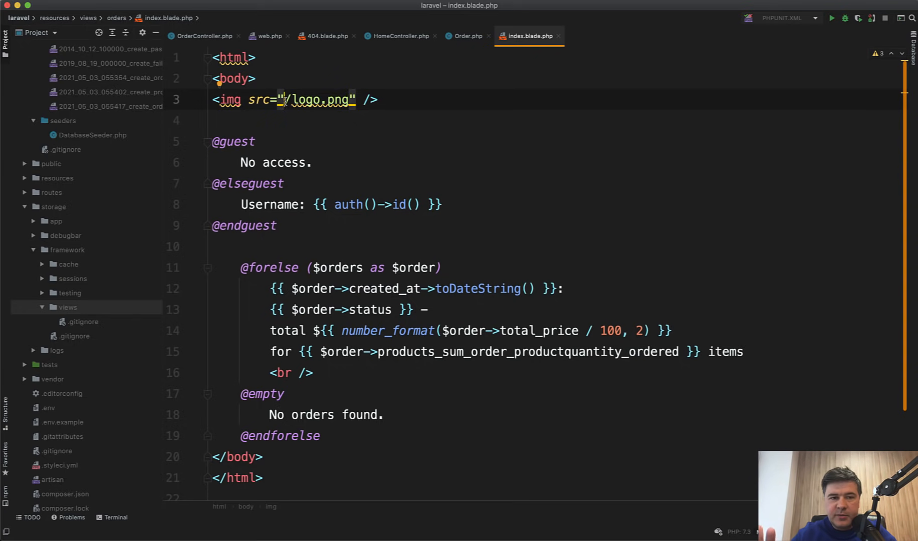
pyautogui.moveTo(398, 204)
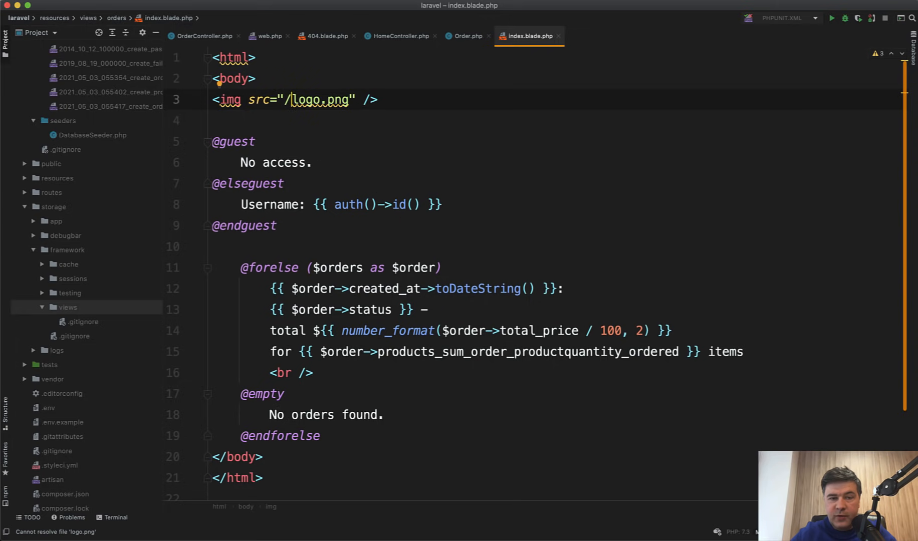
pyautogui.write('{{ asset)')
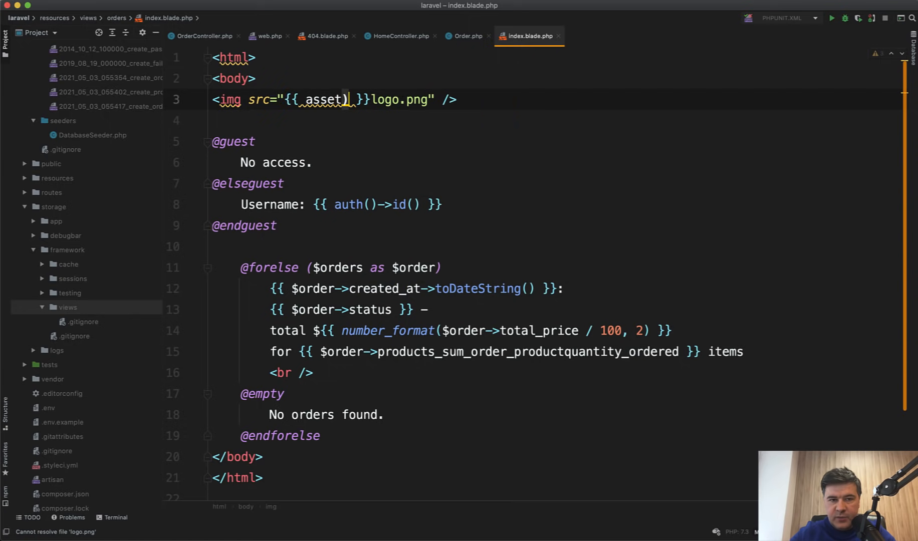
pyautogui.write("('')")
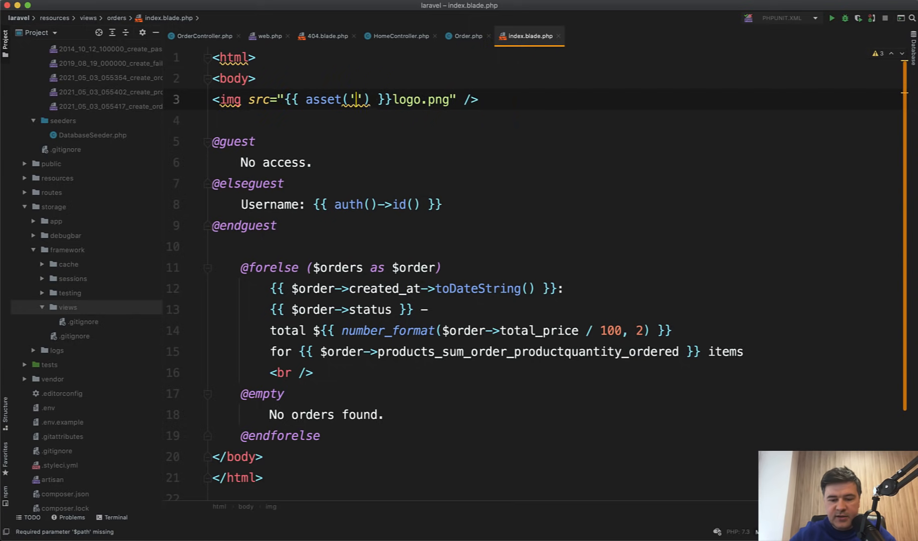
pyautogui.write('logo.png')
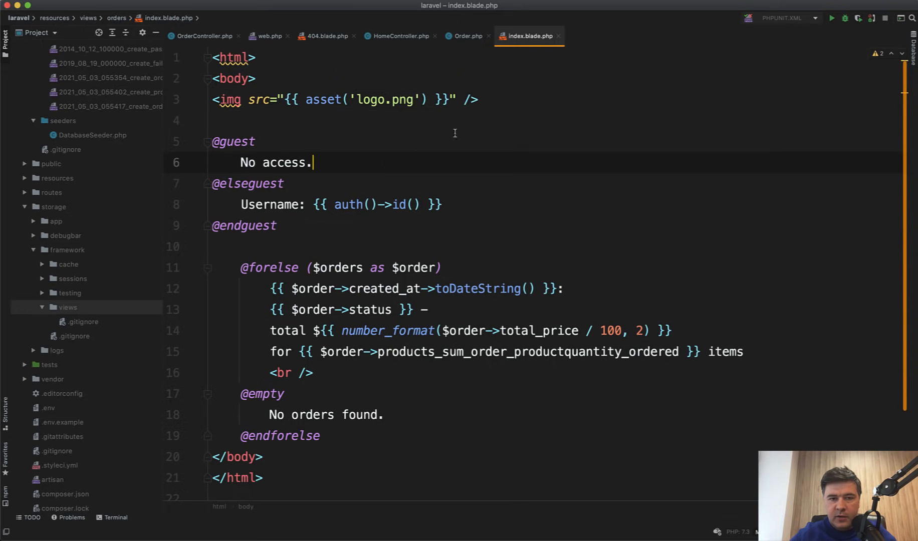
pyautogui.moveTo(353, 166)
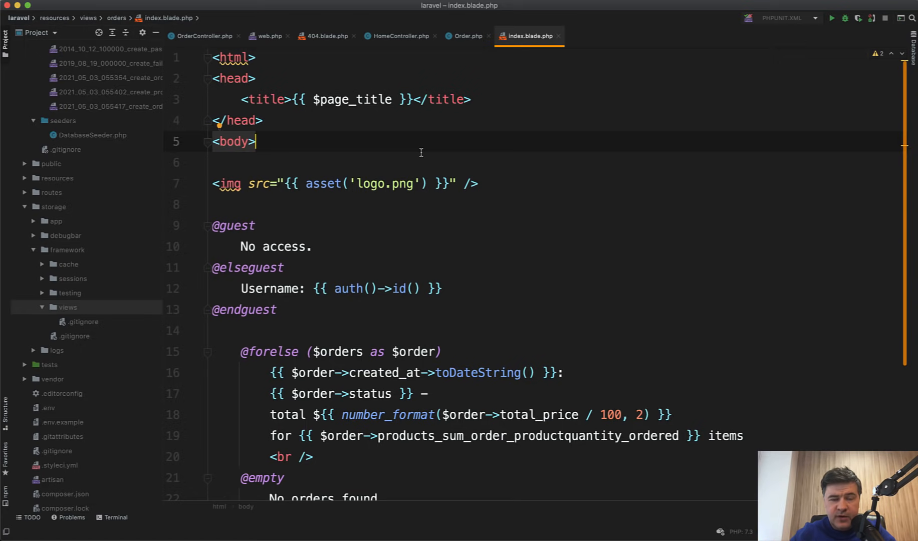
pyautogui.moveTo(345, 89)
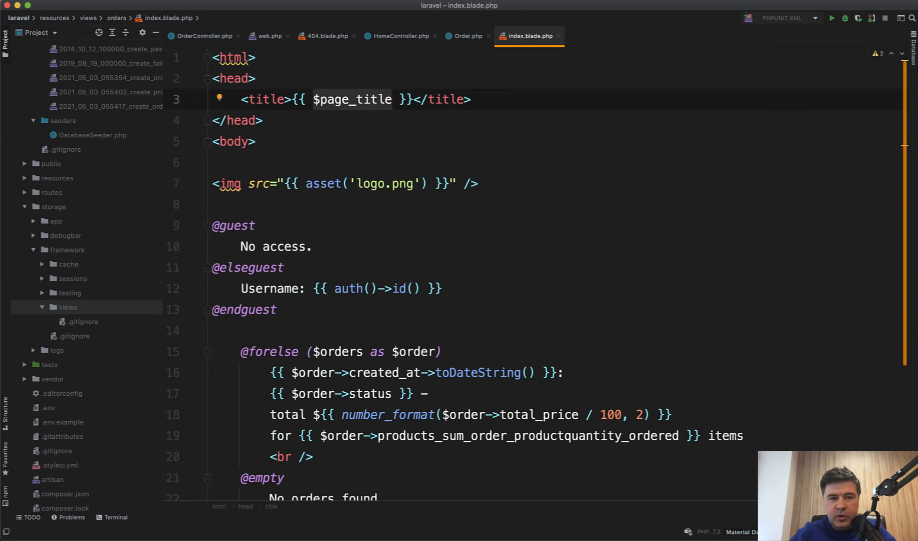
# Complete the title as {{ $page_title ?? 'Home page' }} and move to OrderController.php
pyautogui.write('??')
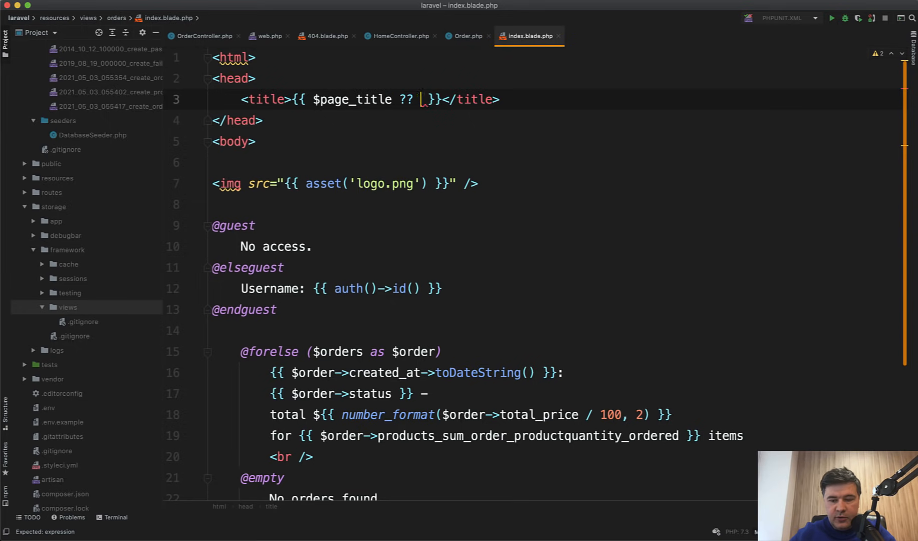
pyautogui.write("'Home page'")
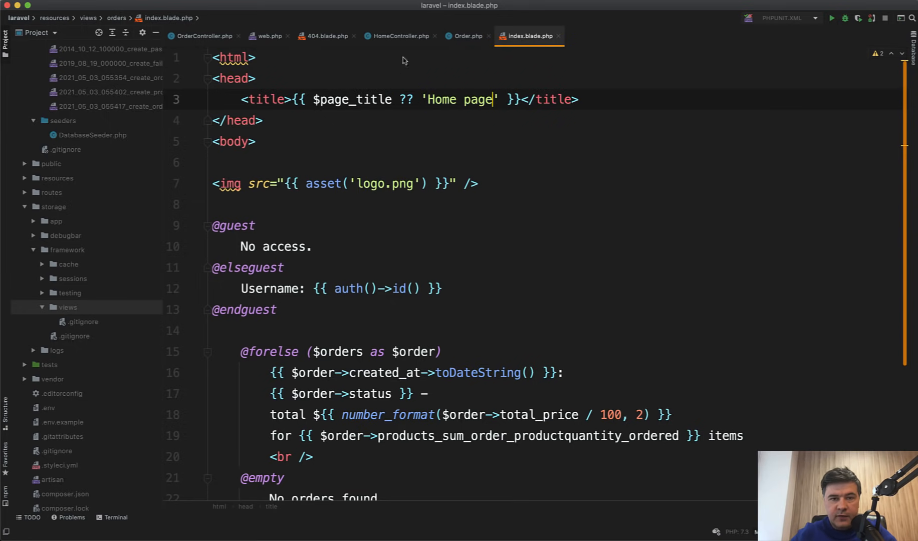
pyautogui.click(203, 37)
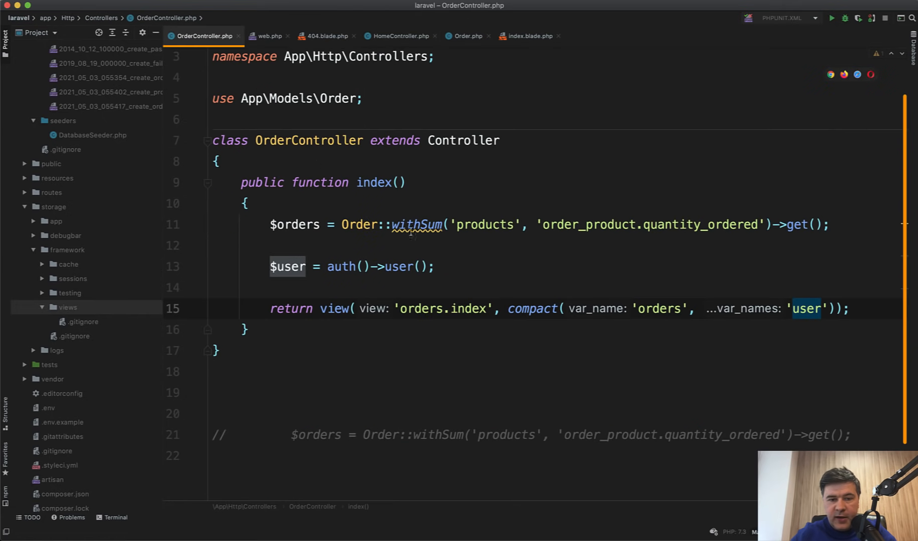
# Try passing $page_title = 'Orders' from OrderController, check the view, then leave only orders and user
pyautogui.write('$page')
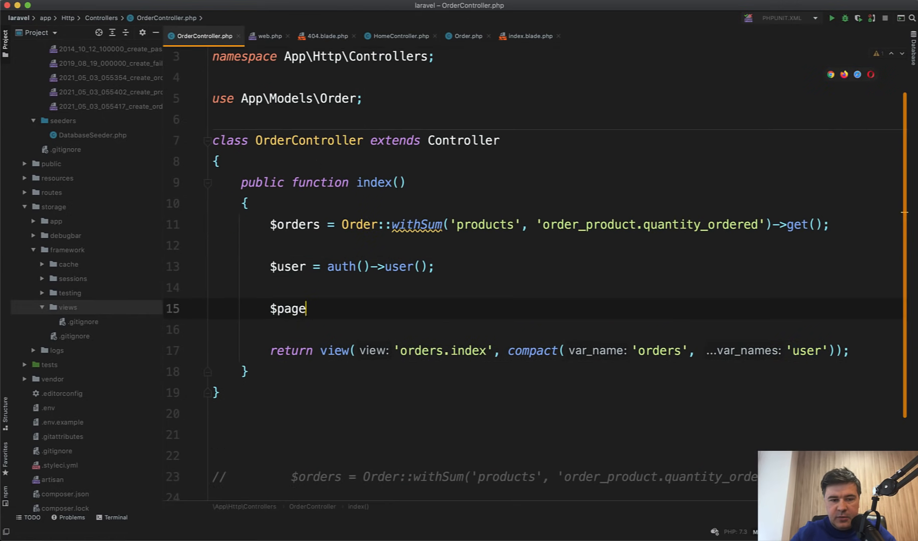
pyautogui.write("_title = 'Orders';")
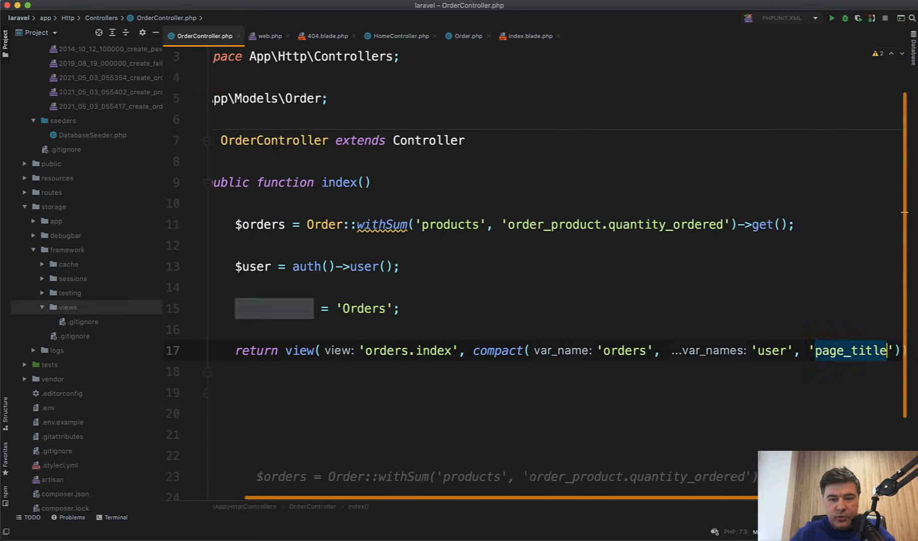
pyautogui.click(528, 36)
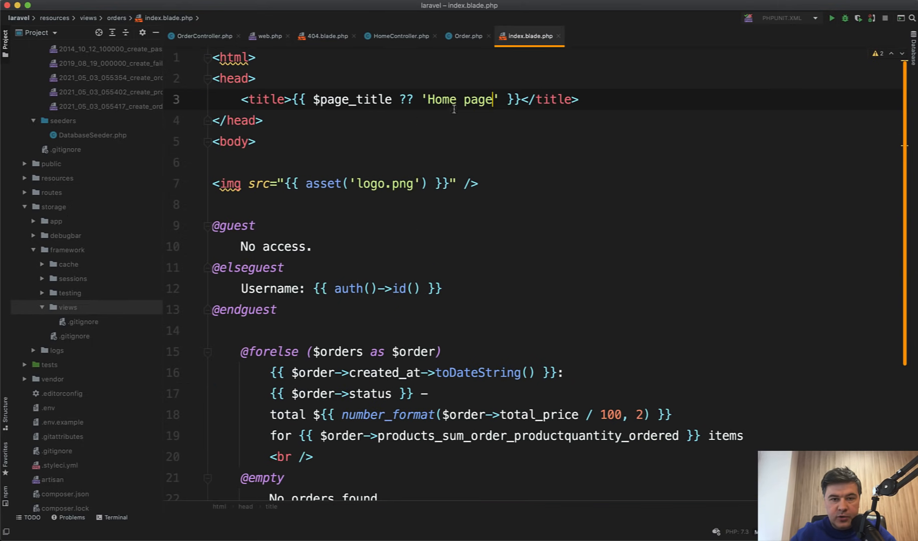
pyautogui.click(203, 36)
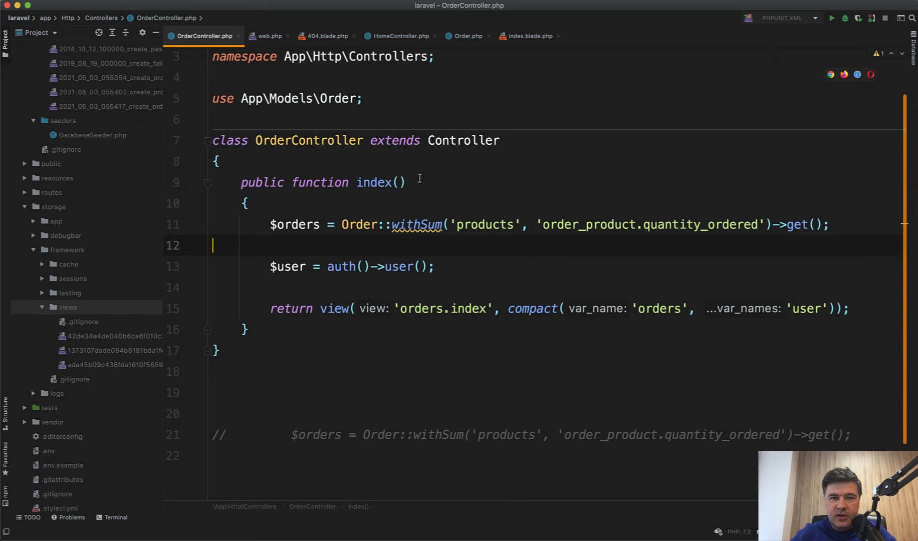
pyautogui.click(529, 36)
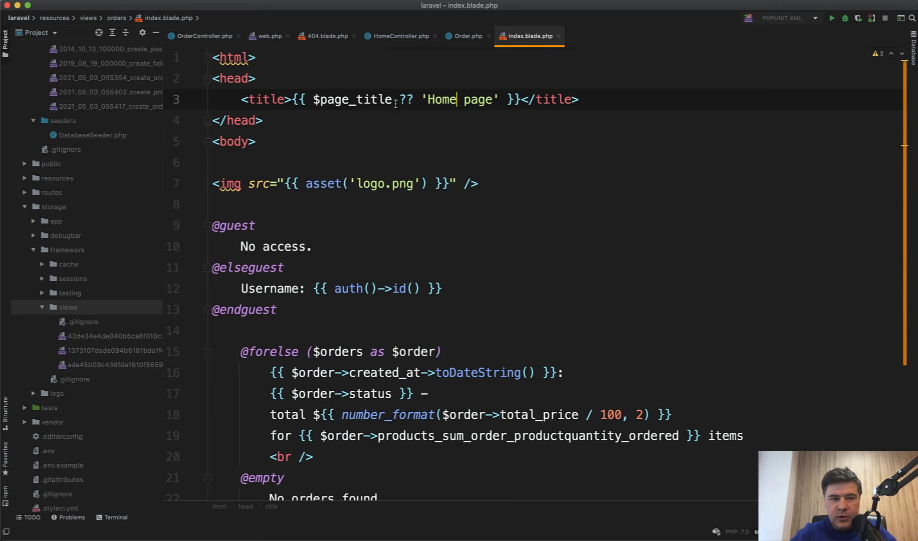